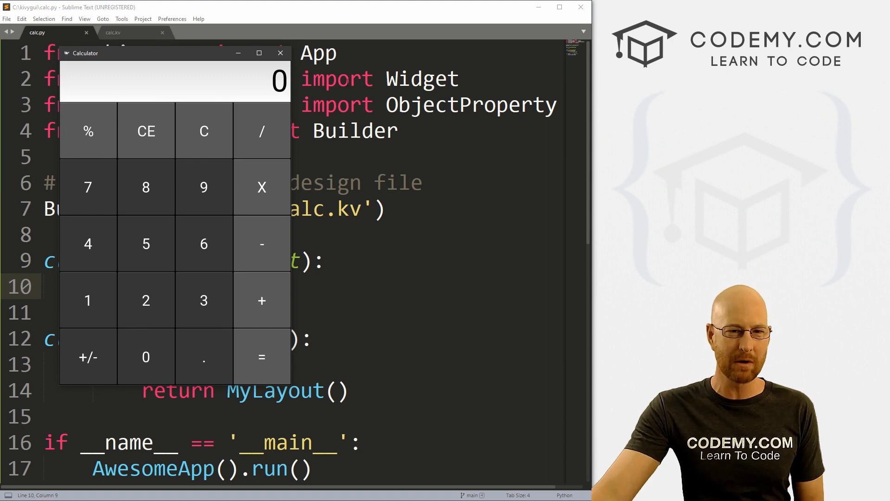
mouse_move(148, 198)
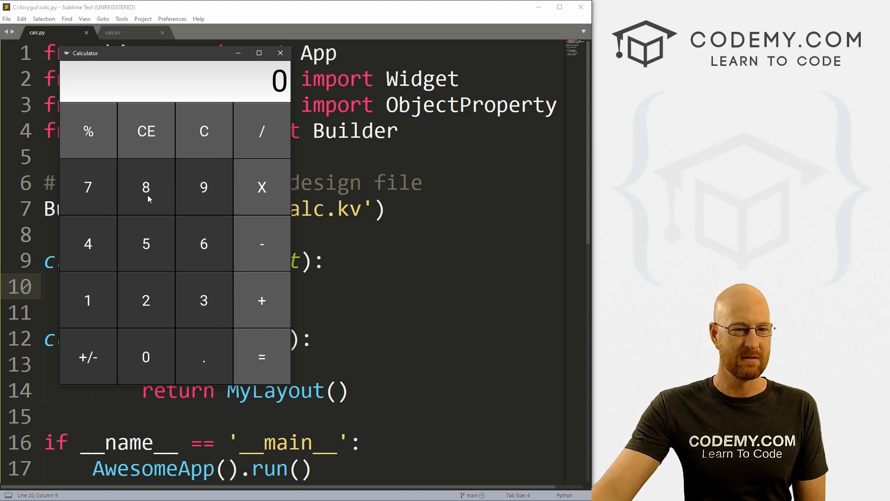
mouse_move(256, 146)
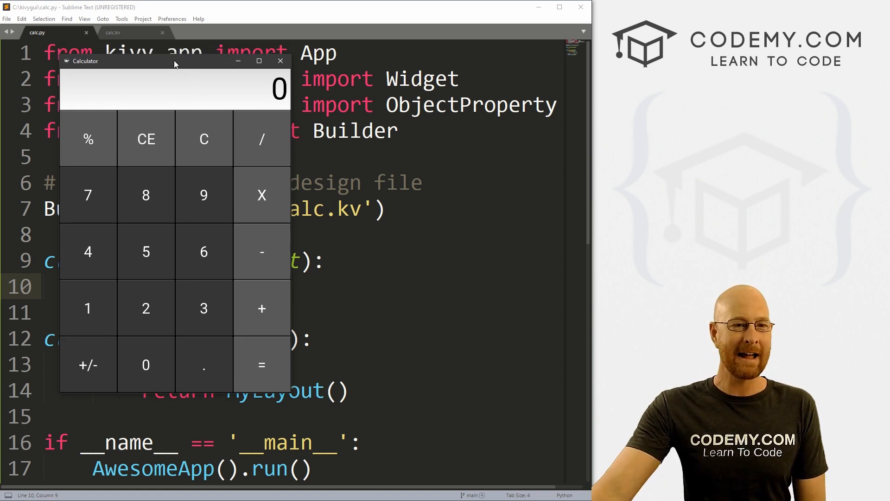
Step: Move the running Calculator window aside by its title bar
drag(174, 61, 158, 72)
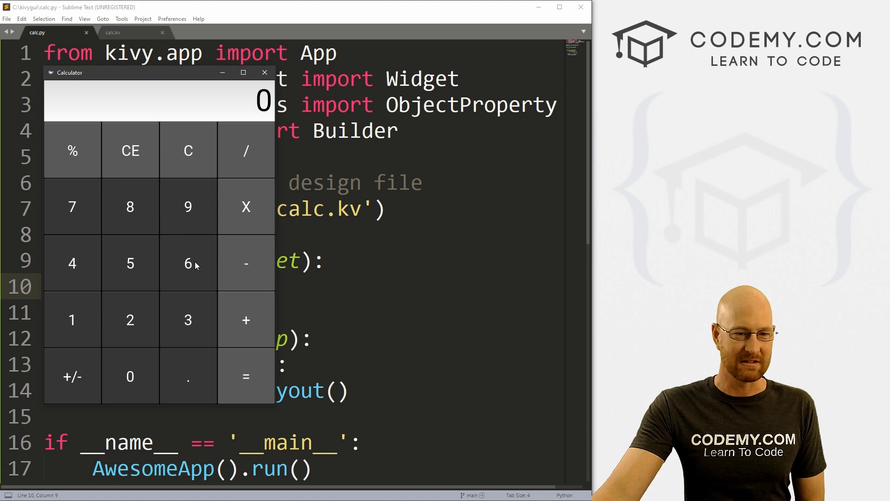
mouse_move(235, 342)
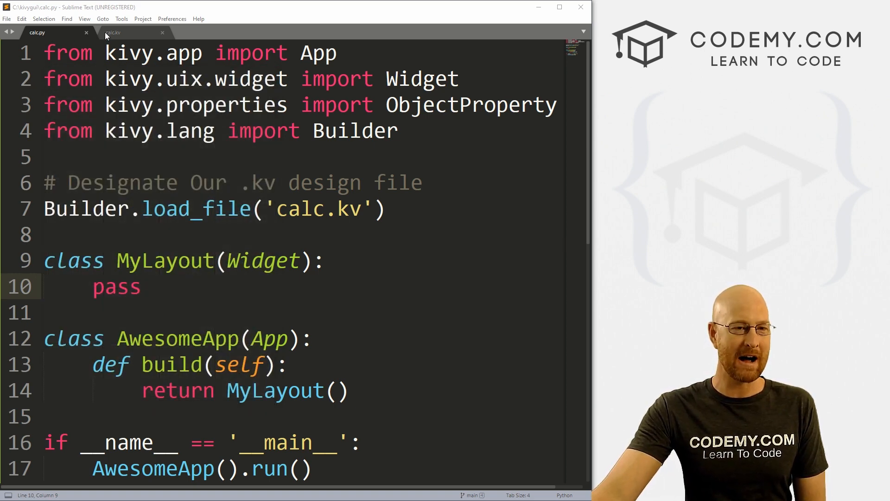
Step: Check calc.kv briefly, then return to calc.py and scroll to the app class
click(112, 33)
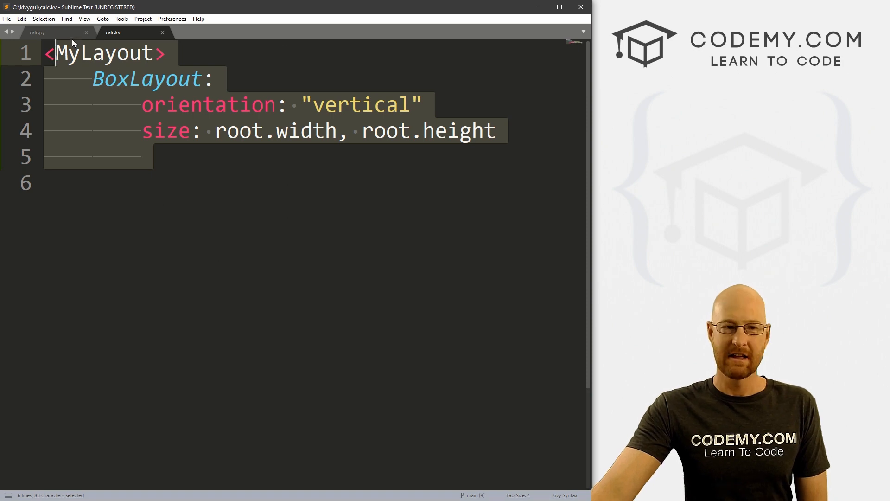
click(36, 32)
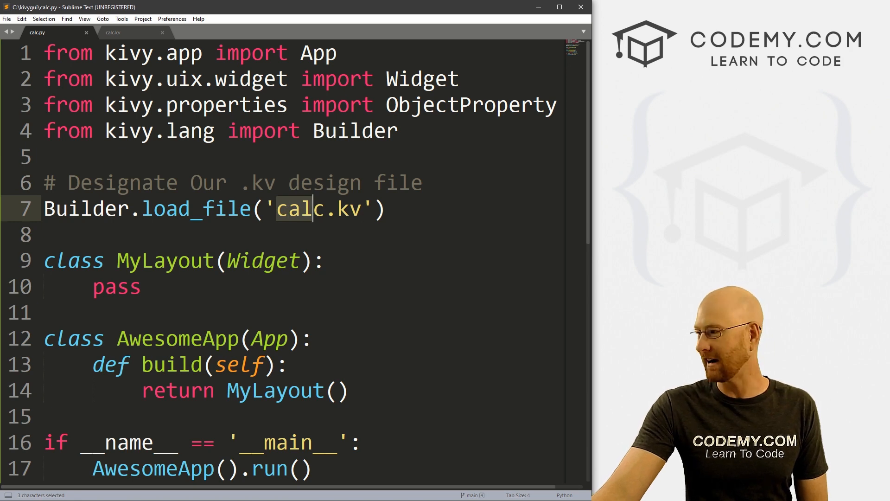
scroll(down, 3)
text(Calculator)
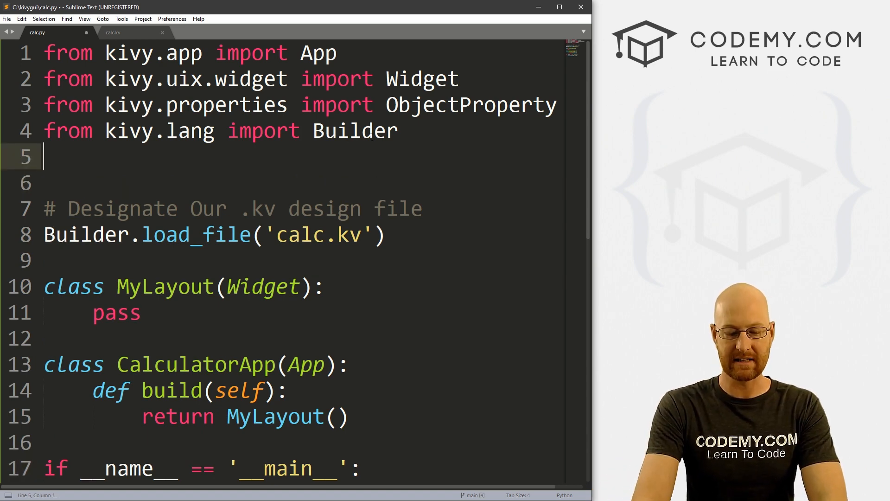
Step: Import Window from kivy.core.window at the top of calc.py
text(from)
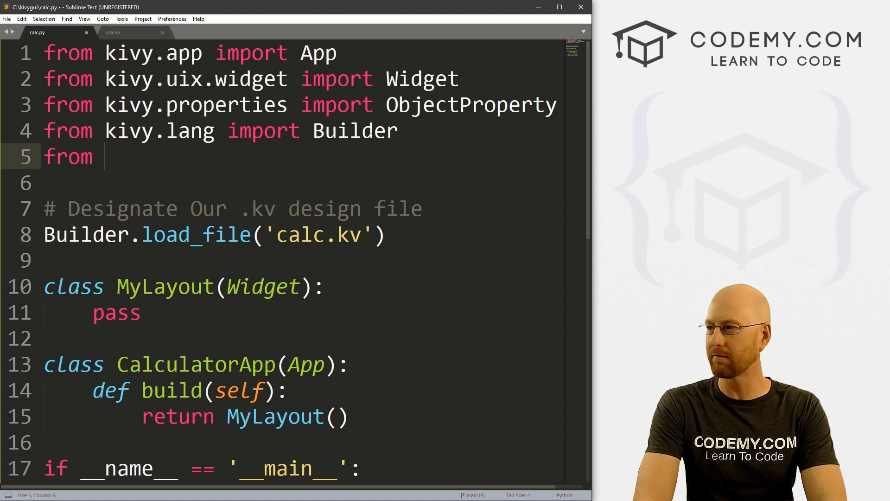
text(kivy.cor)
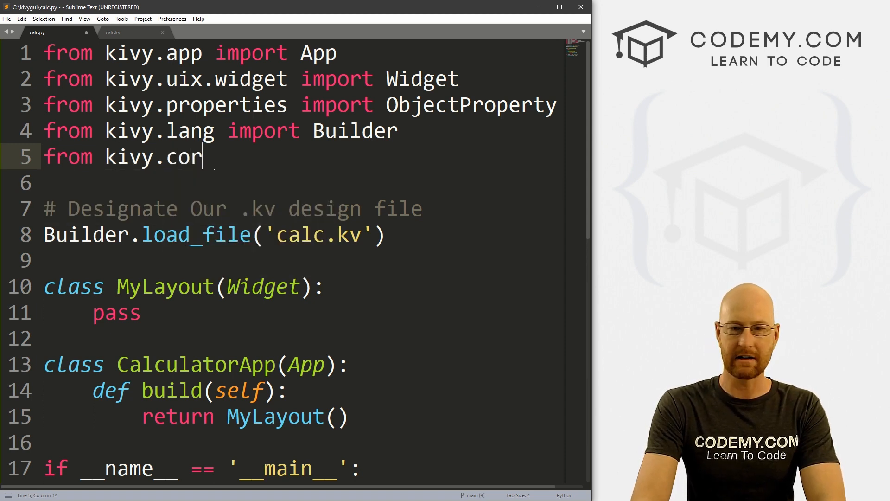
text(e.window)
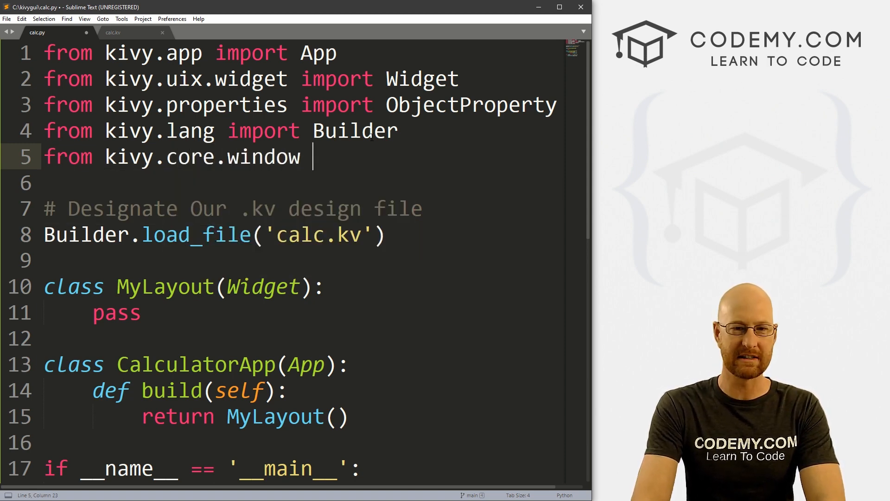
text(import)
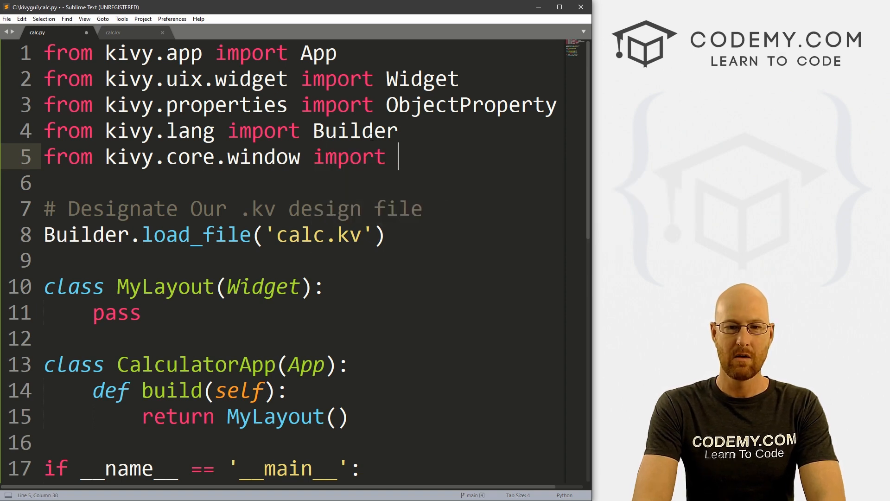
text(Window)
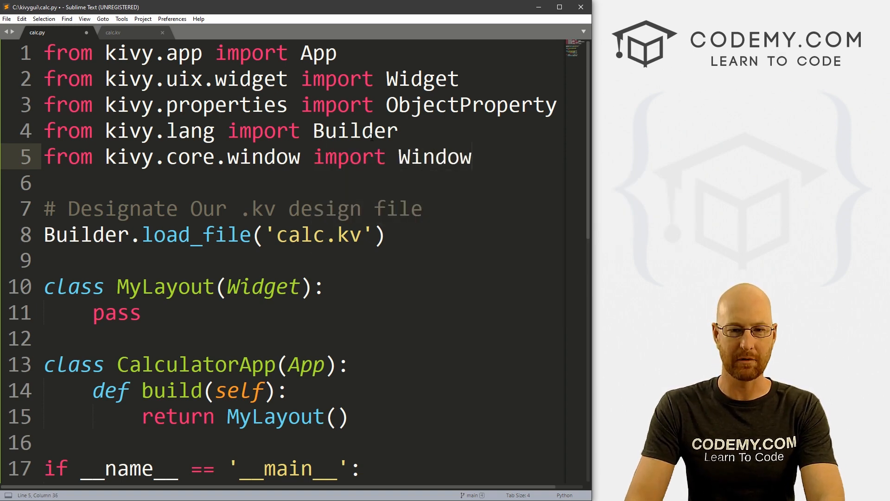
Step: Set Window.size = (500,700) under a comment and save the script
text(# Set the app siz)
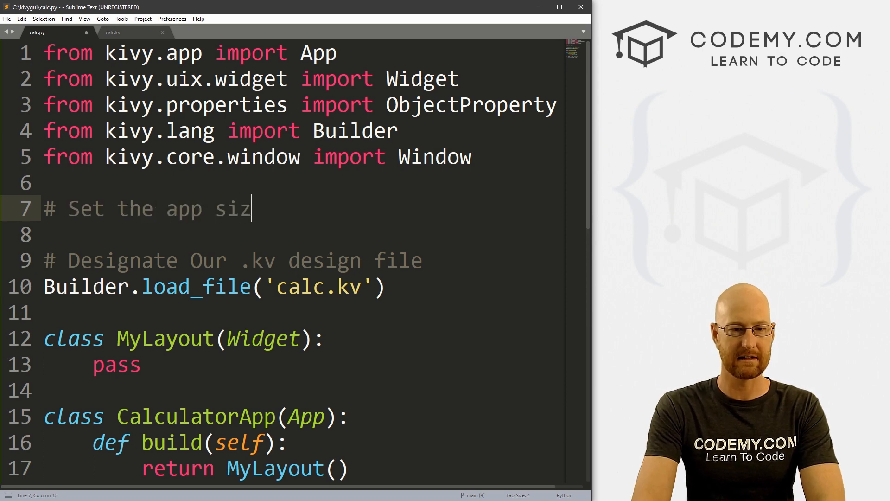
text(Window)
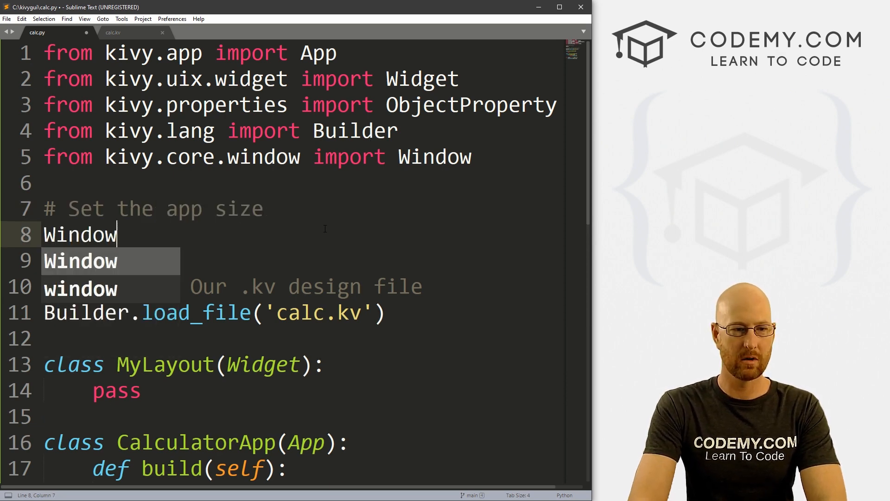
text(.size = ())
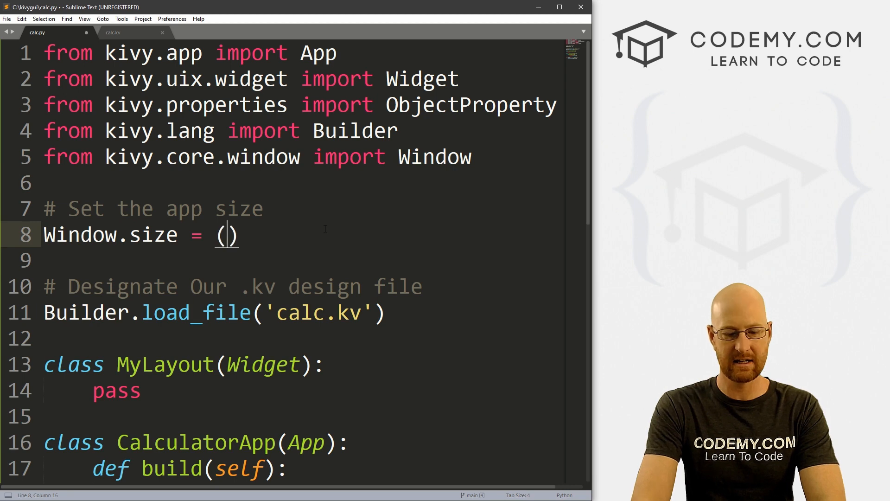
text(500,)
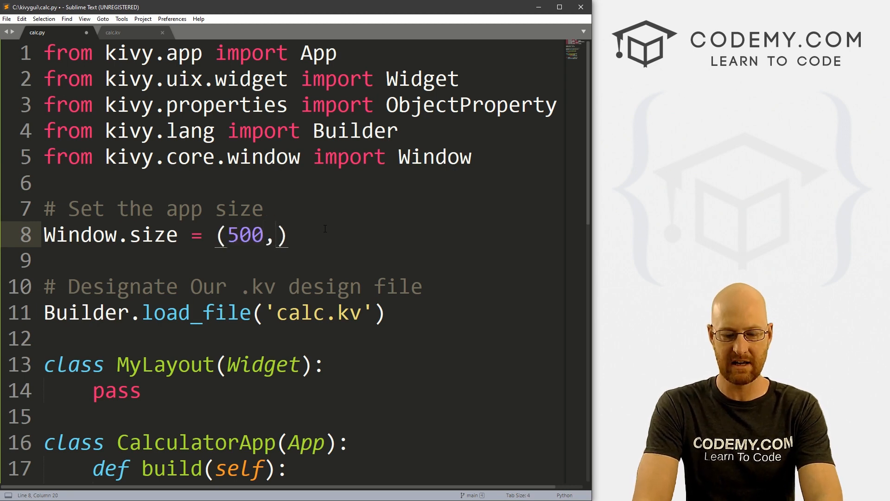
text(700)
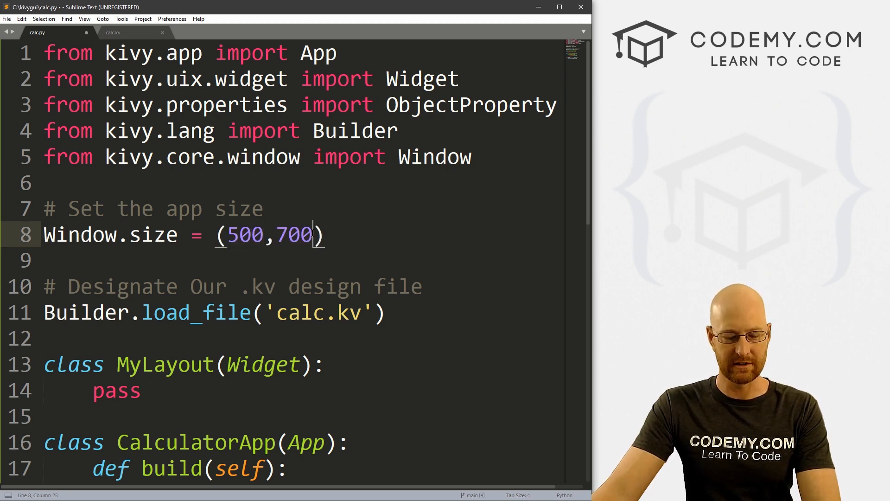
key(ctrl+s)
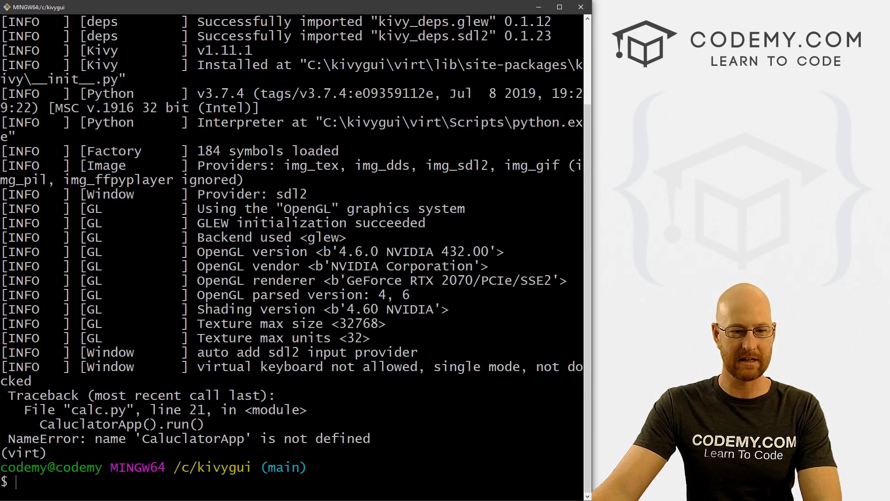
Step: Fix the CalculatorApp name typo, save, rerun calc.py and close the blank window
double_click(170, 439)
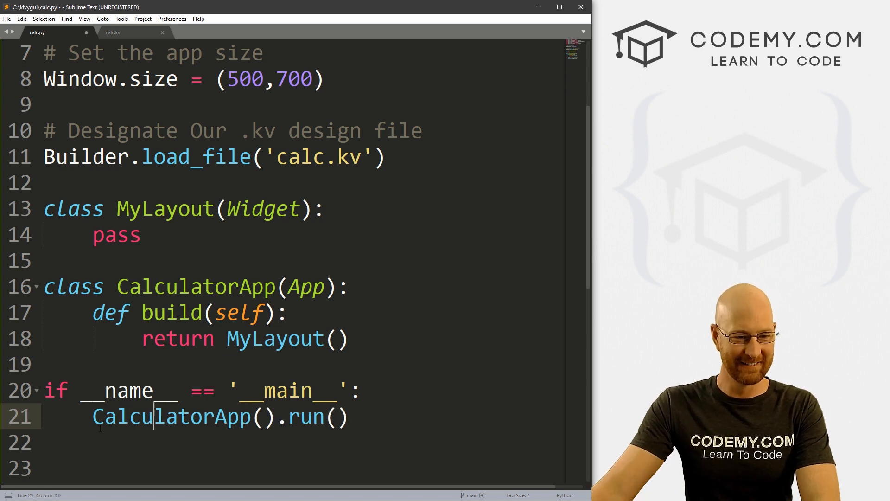
key(ctrl+s)
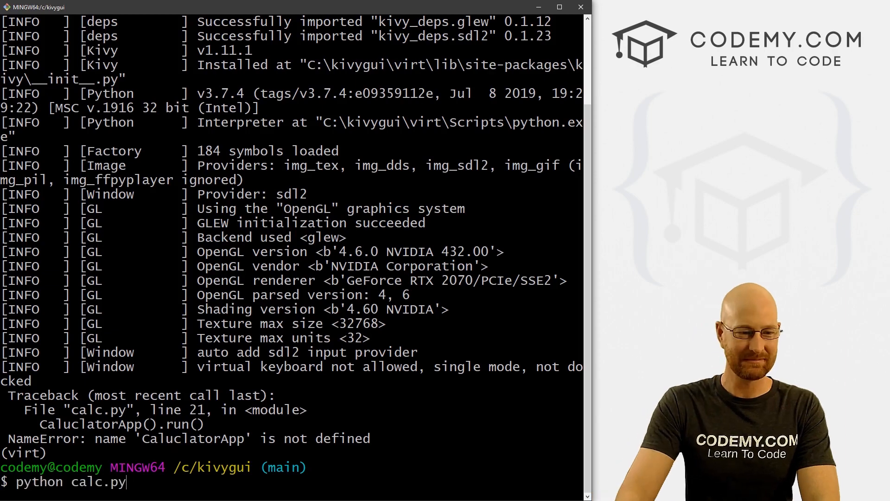
key(Enter)
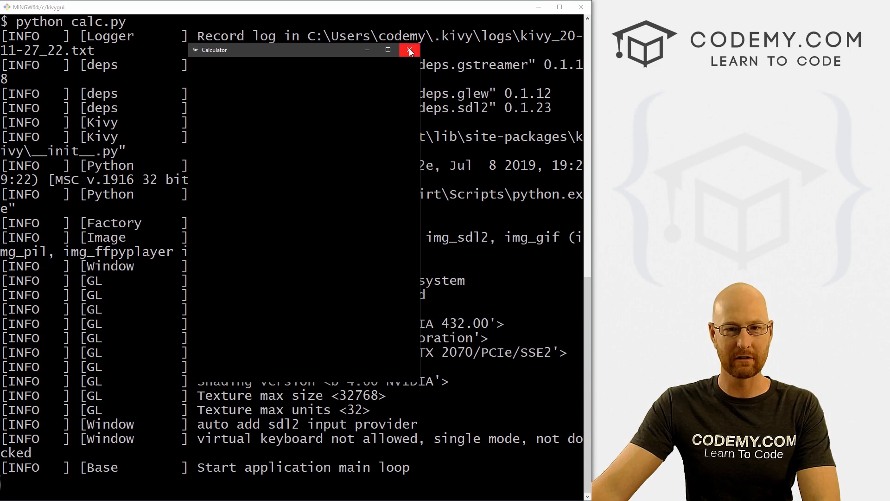
click(409, 50)
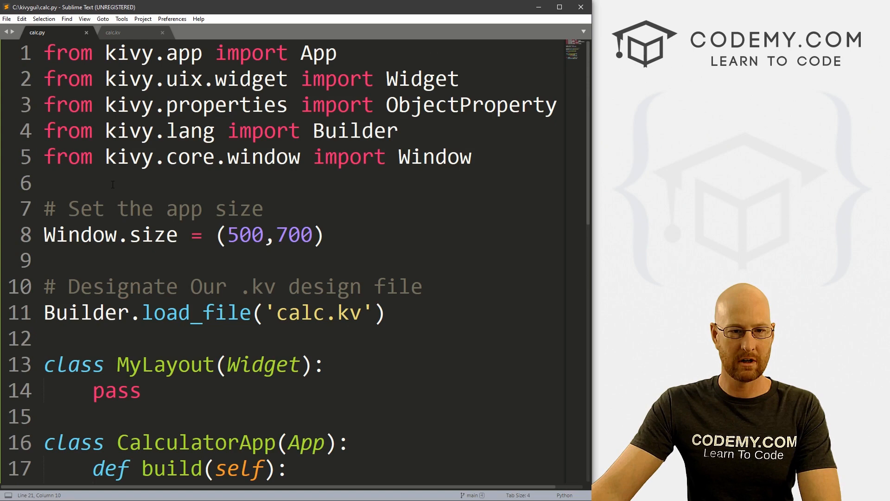
Step: In calc.kv, add a TextInput with id calc_input and text "0"
click(113, 32)
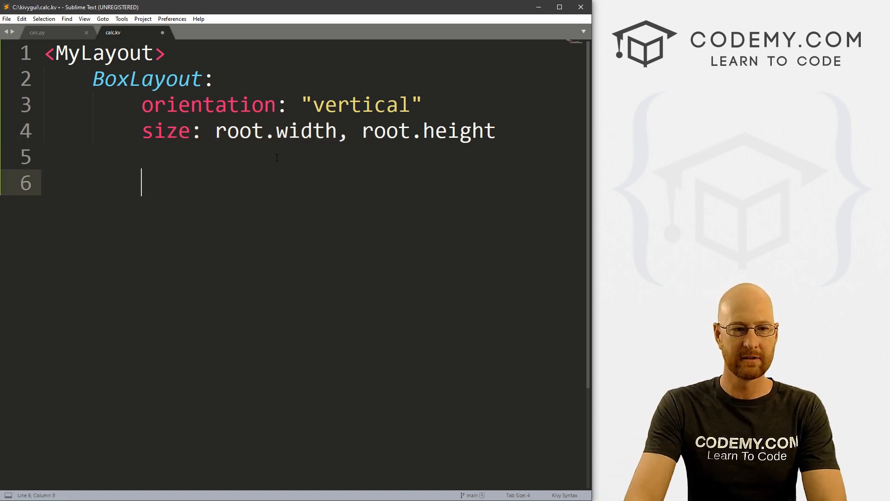
text(TextInput:)
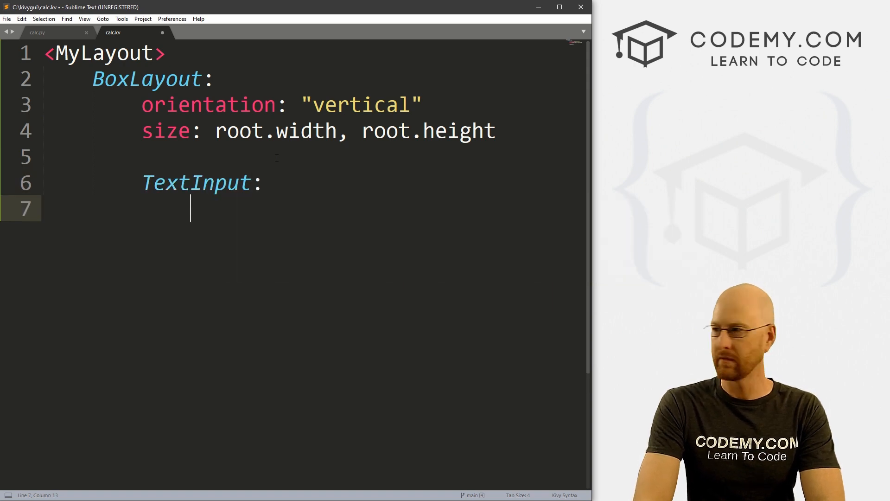
text(id:)
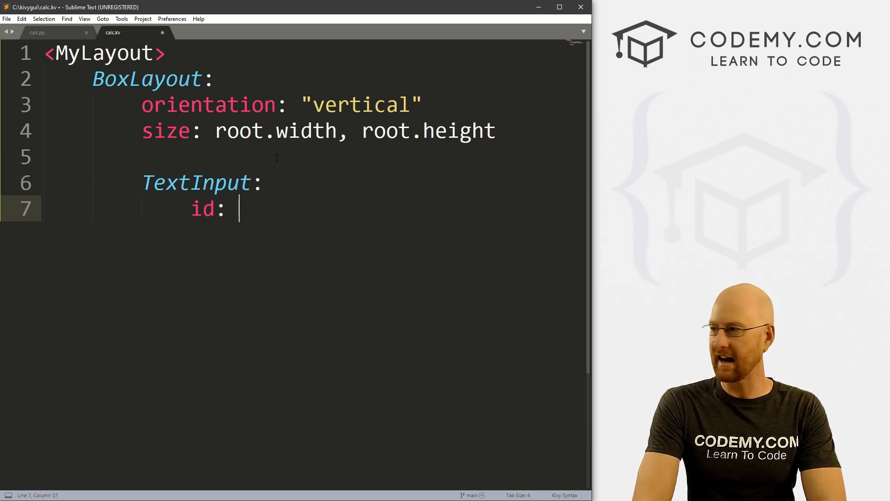
text(calc_in)
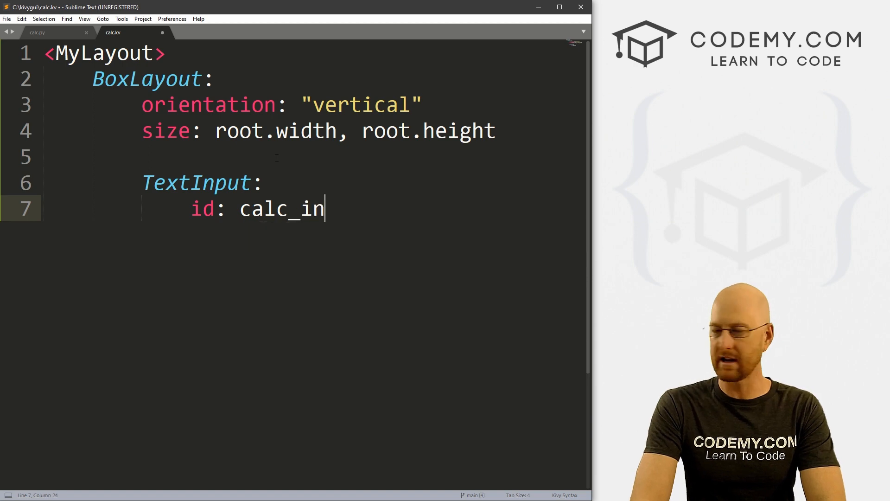
text(put)
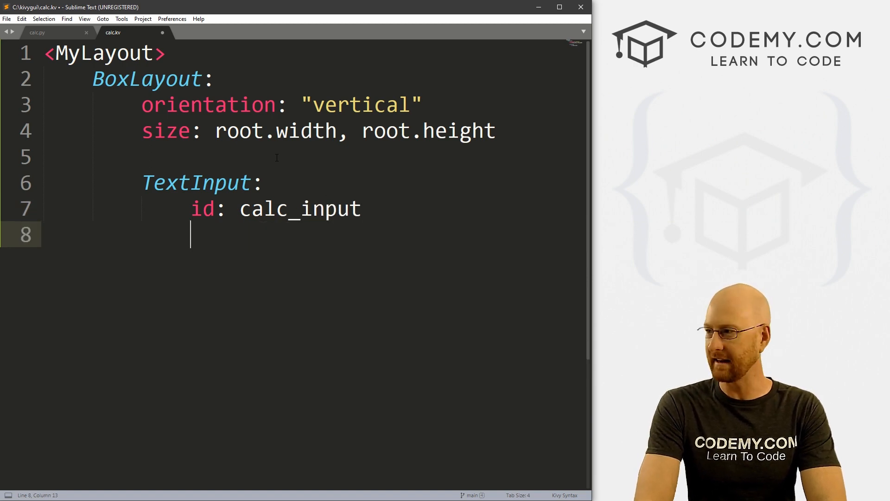
text(text":)
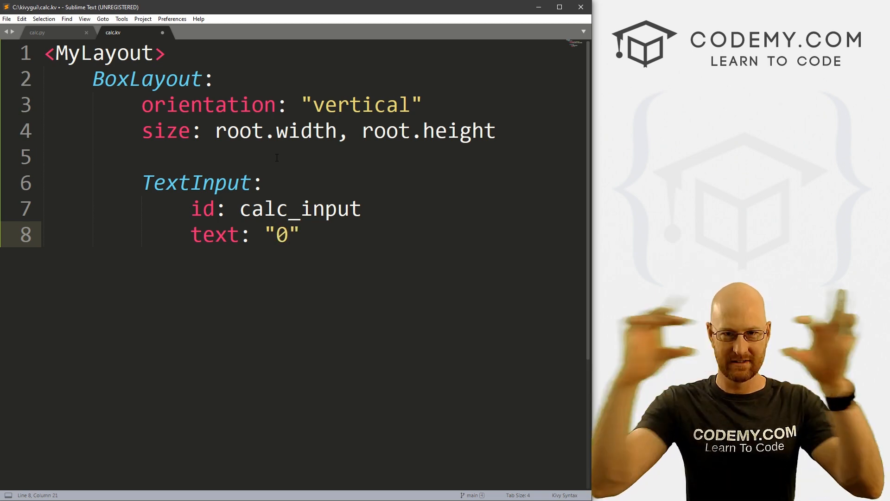
key(enter)
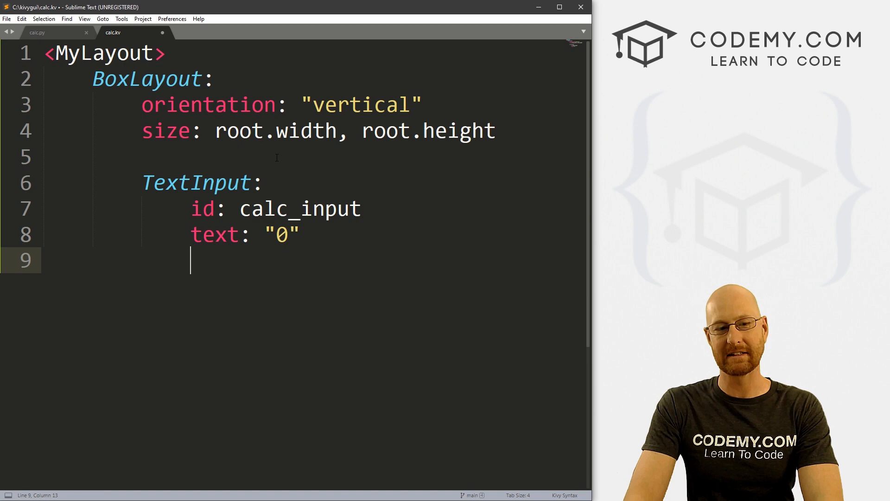
Step: Give the TextInput halign "right" and font_size 65
text(hal)
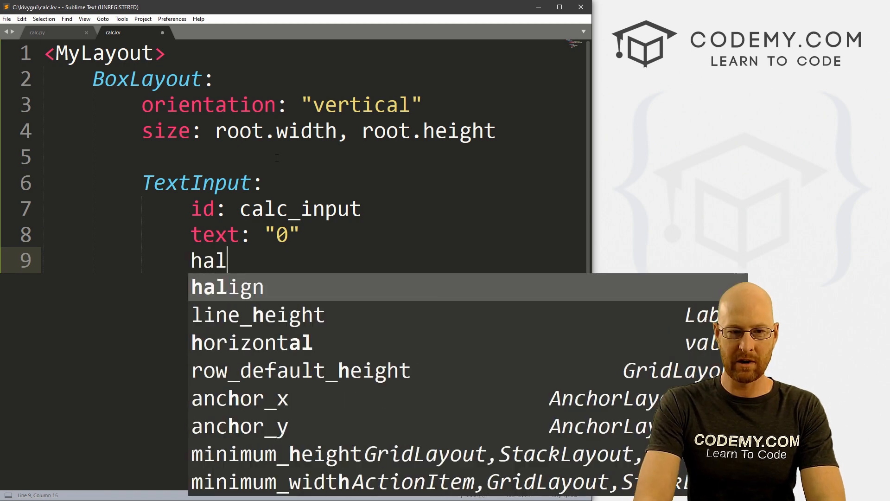
text(ign:)
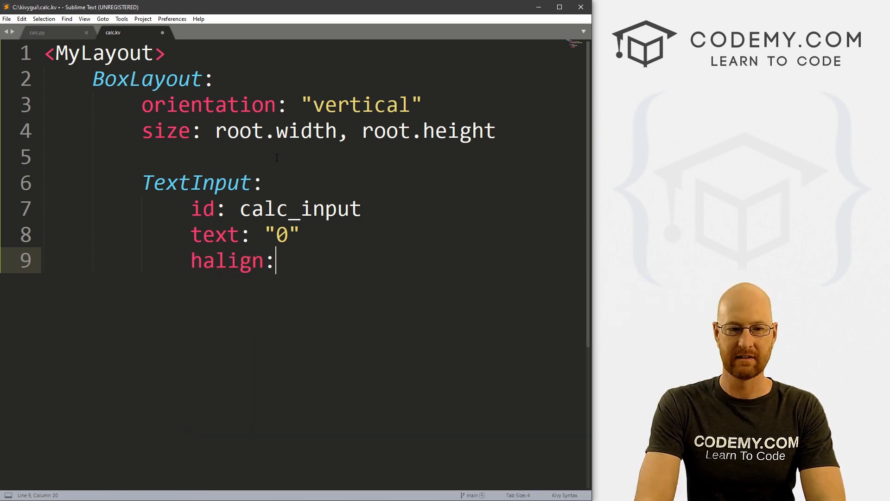
text("rigjt")
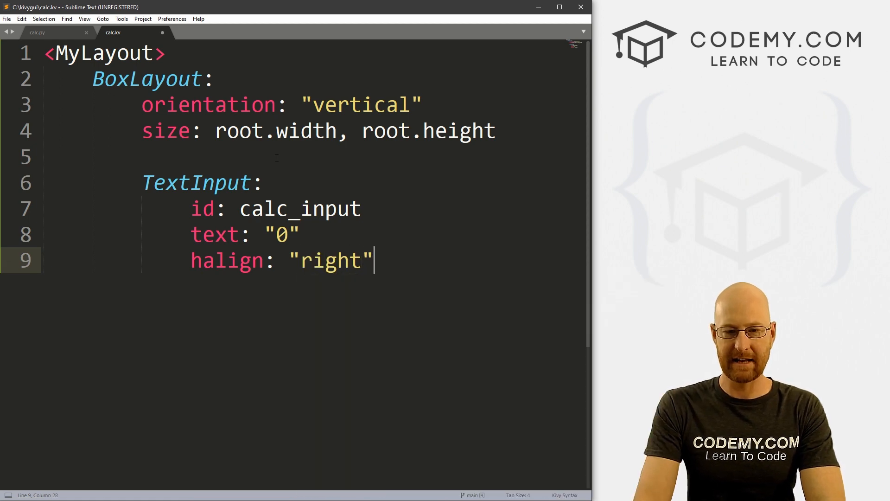
key(Enter)
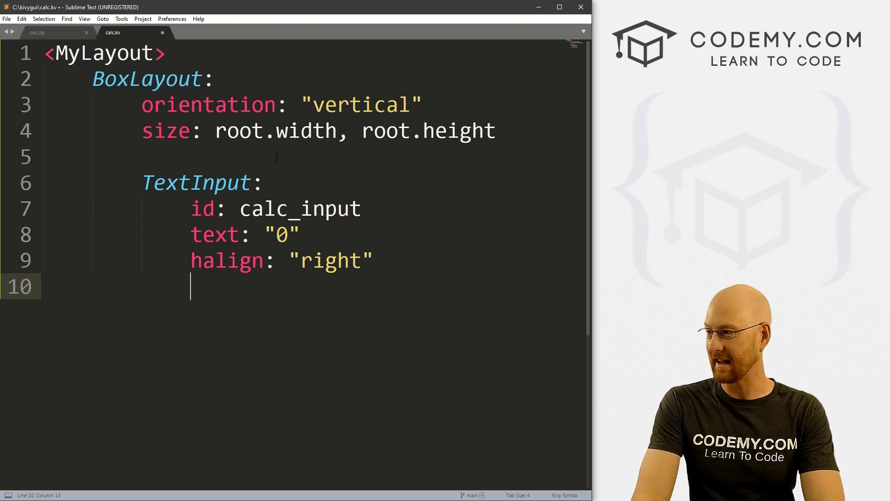
text(font_)
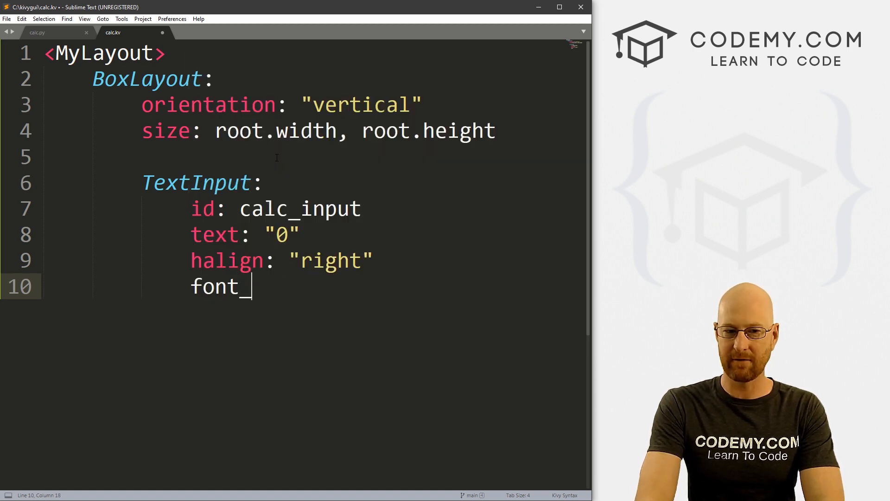
text(size:)
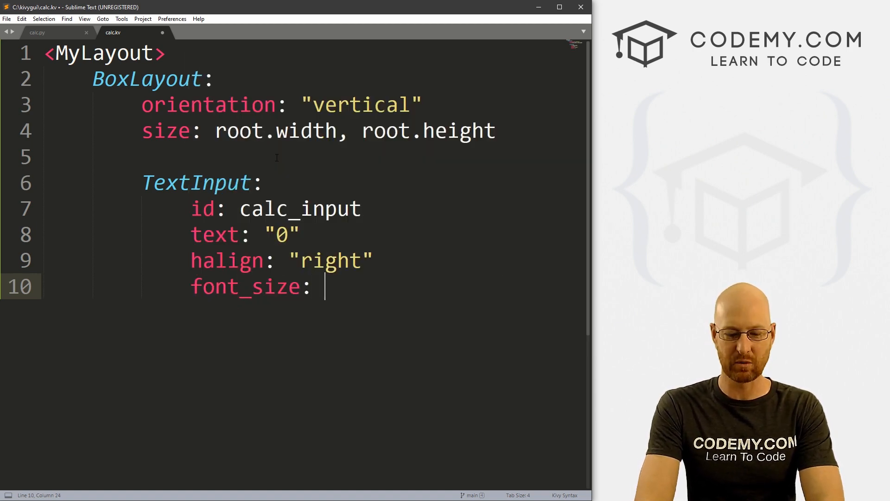
text(65)
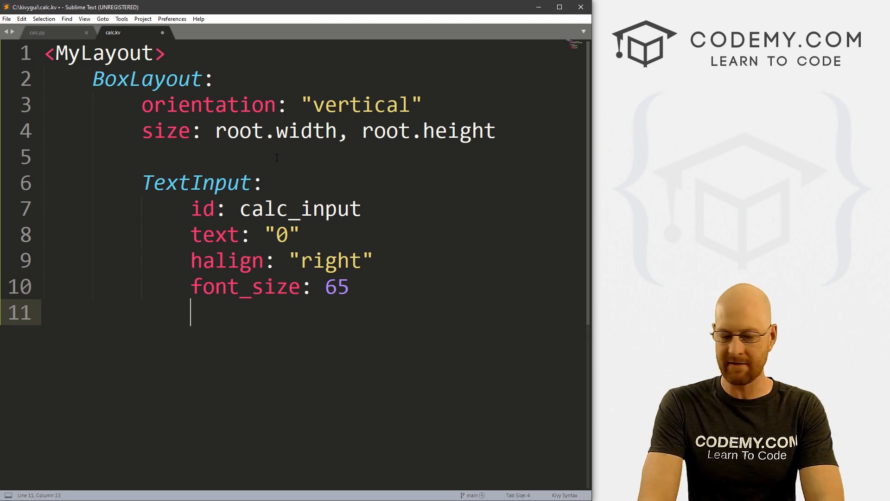
Step: Add size_hint: (1, .15) to the TextInput and save calc.kv
text(size_hint:)
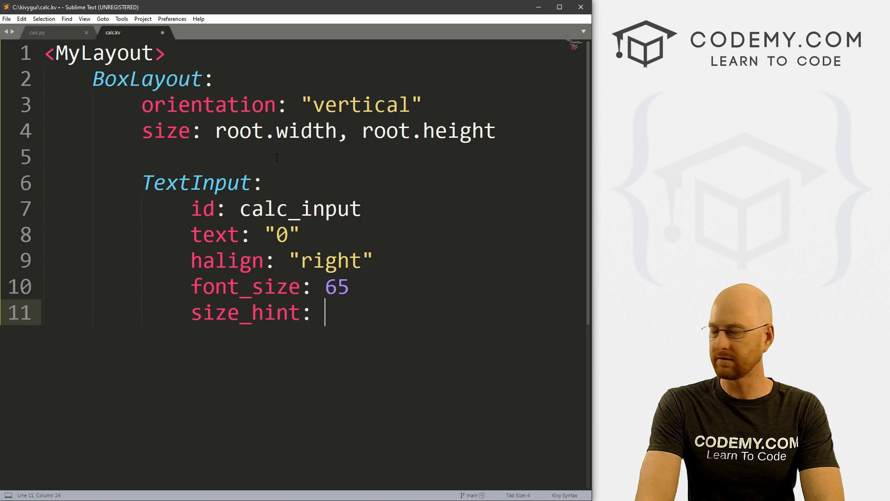
text((1, .)
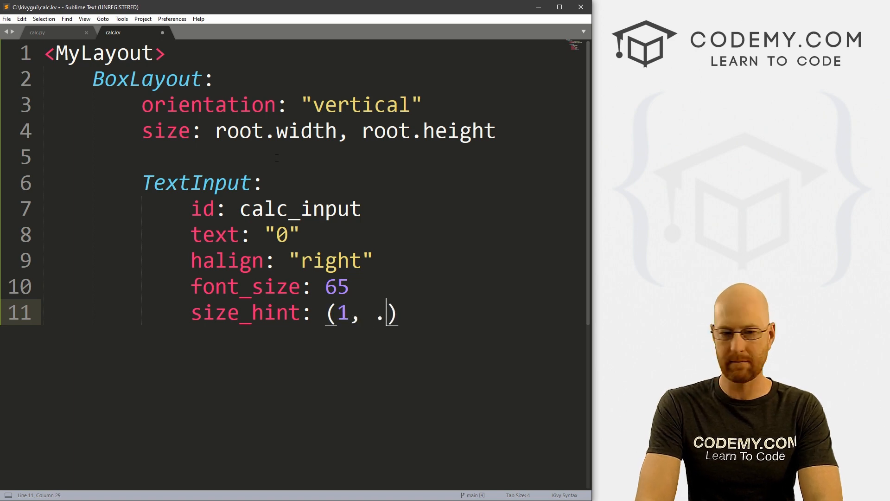
text(15)
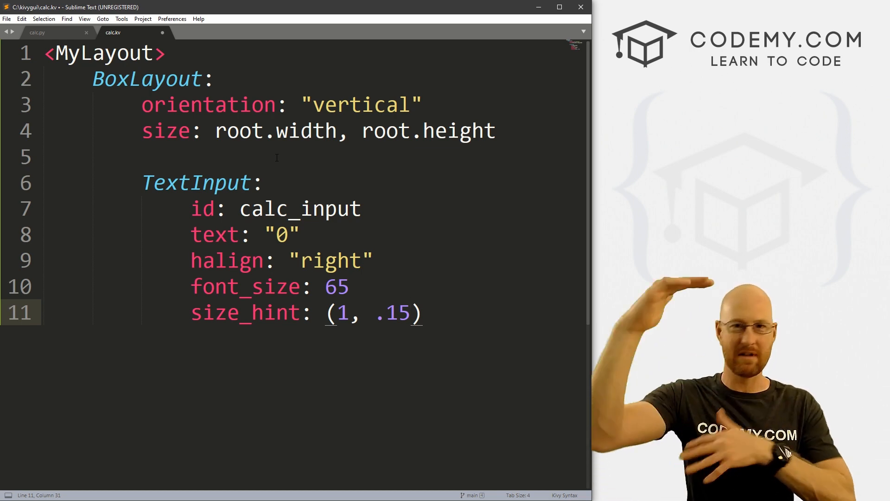
key(enter)
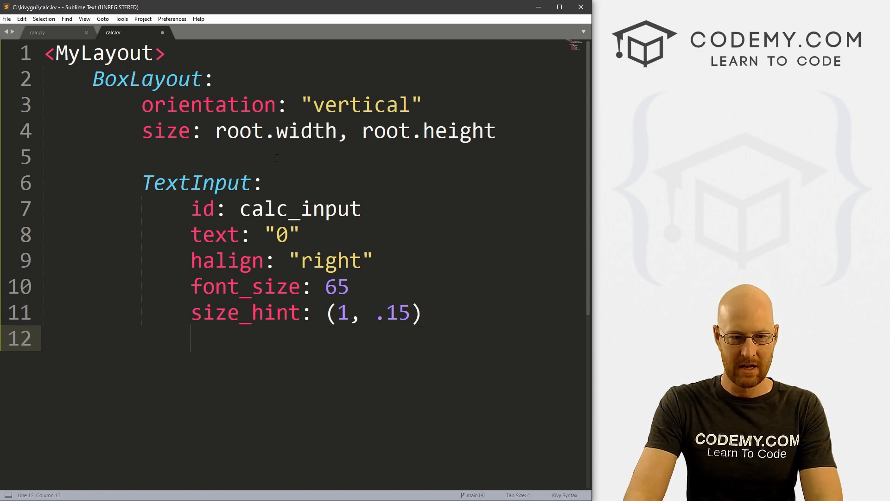
key(ctrl+s)
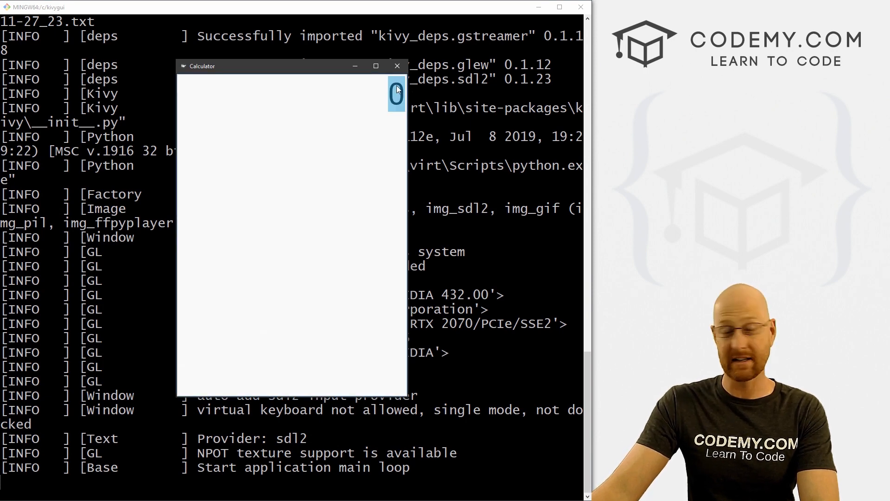
Step: Close the Calculator test window showing the large right-aligned 0
click(397, 66)
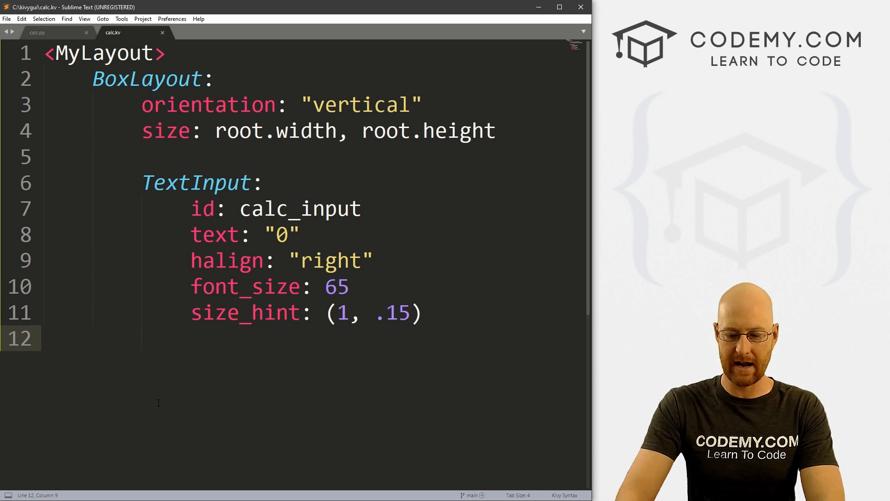
Step: Add a GridLayout with cols: 4 and rows: 5 below the TextInput
text(GridLayout:)
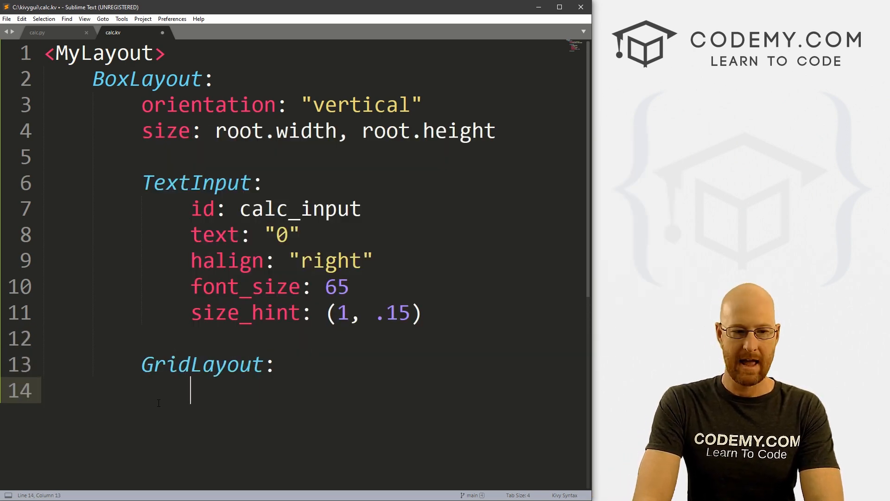
text(sc)
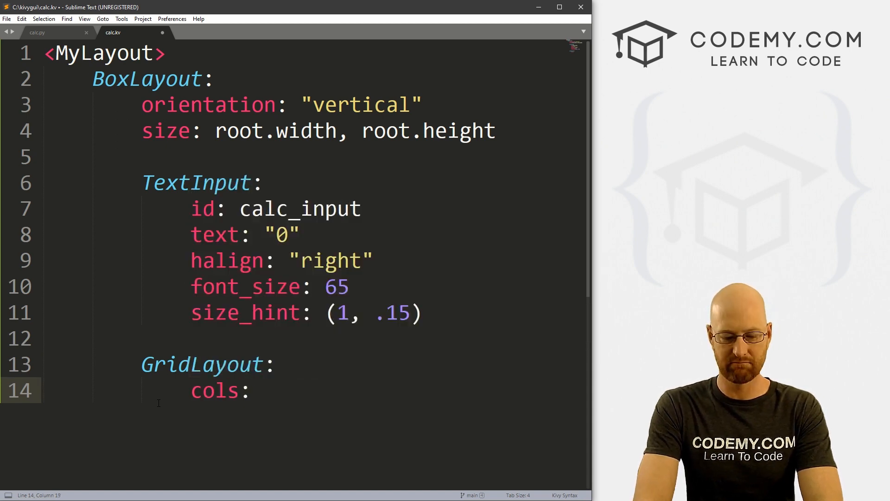
text(rto)
text( 4)
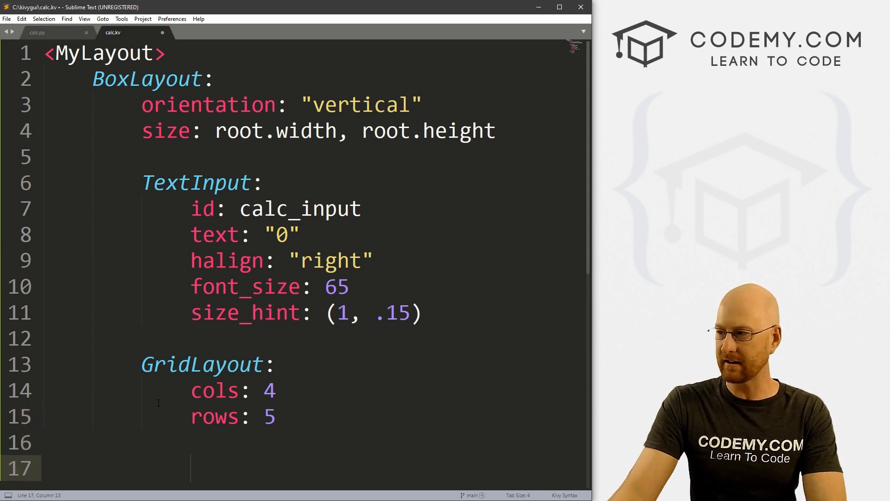
Step: Add a Button with size_hint (.2, .2), font_size 32 and text "%"
text(Button:)
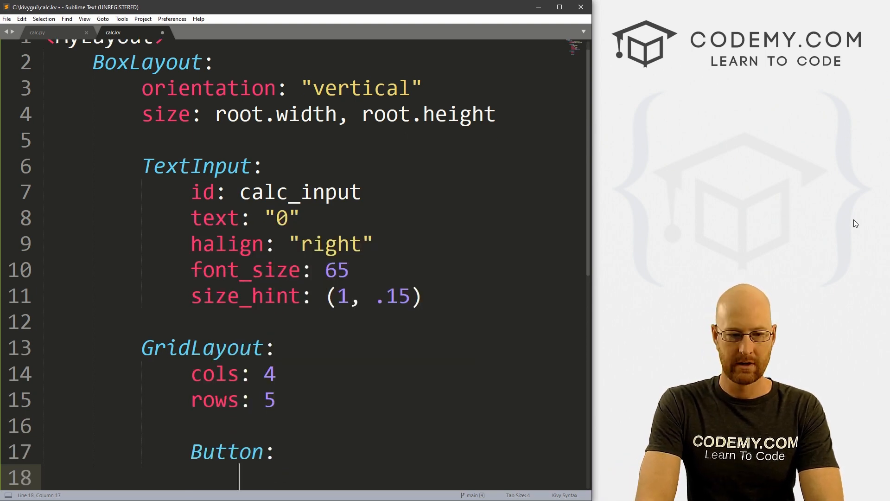
text(size_hint: (.2, .2)
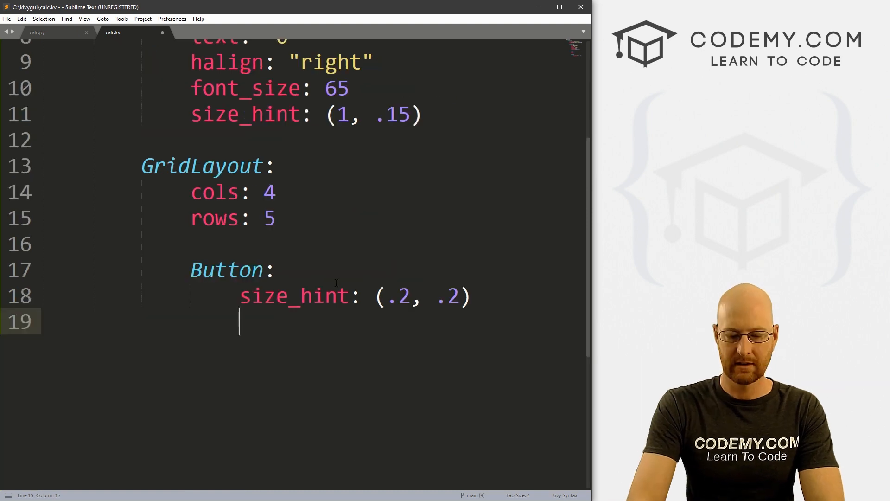
text(font_size: 32)
text(text: ")
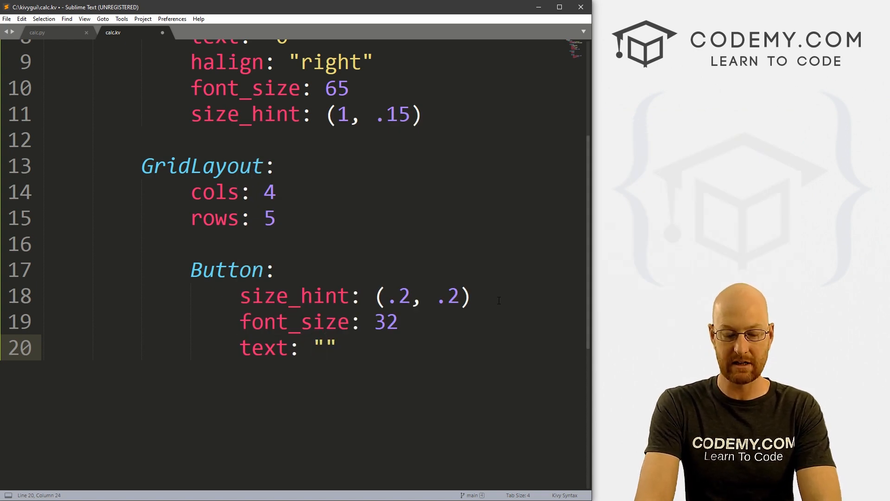
text(%)
text(#)
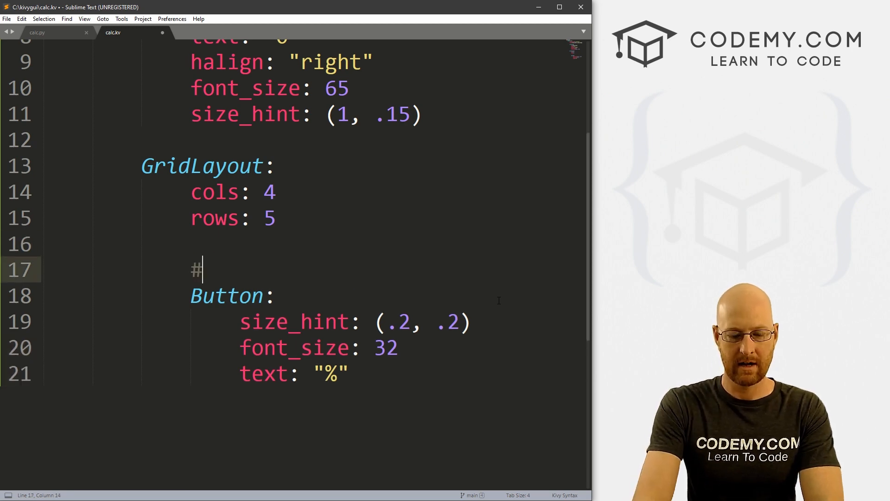
Step: Add a # Row comment and duplicate the "%" Button block to fill the grid
text(Row)
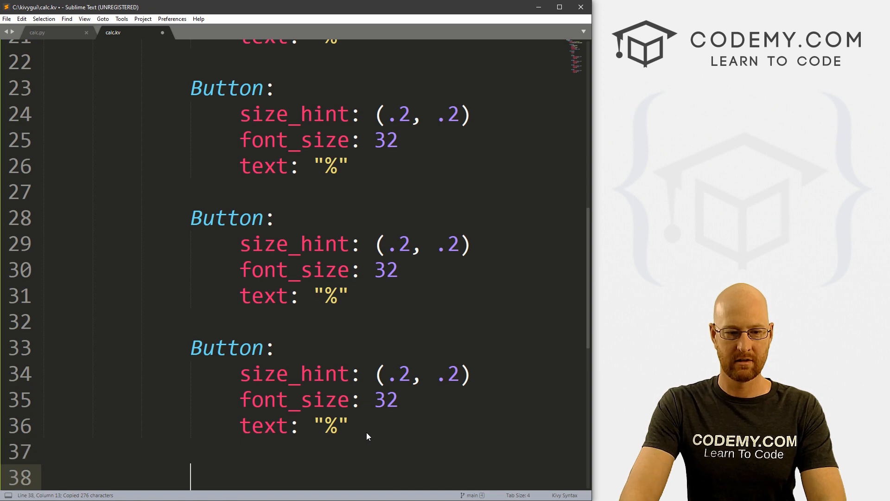
scroll(down, 3)
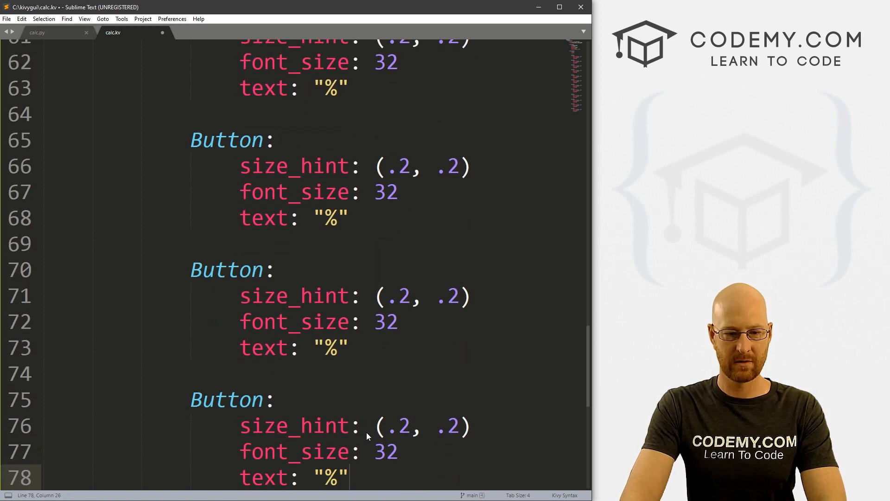
scroll(down, 3)
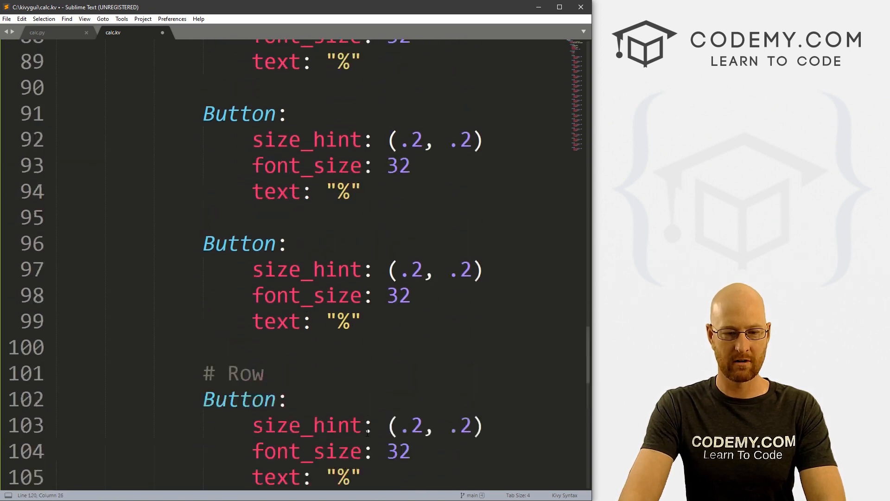
scroll(down, 3)
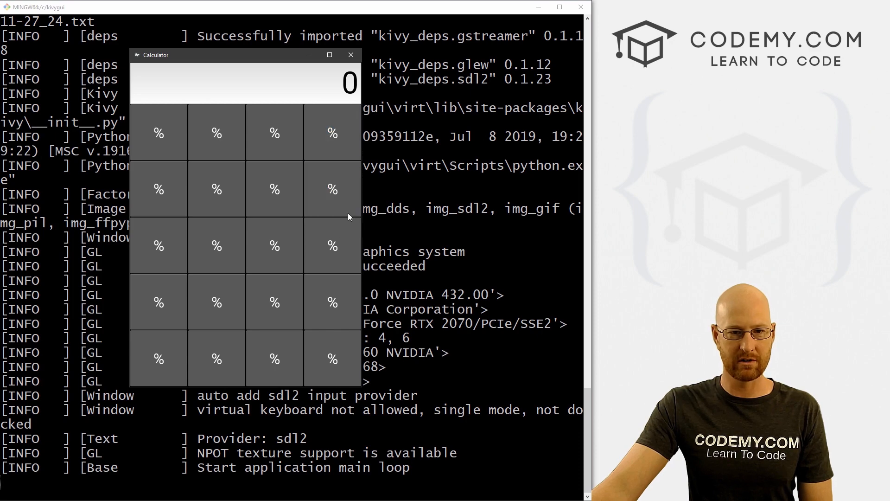
mouse_move(343, 384)
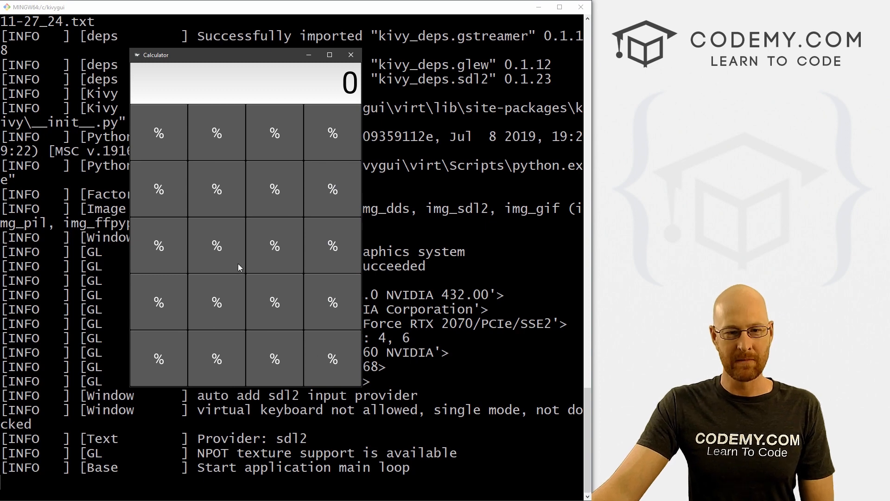
mouse_move(332, 148)
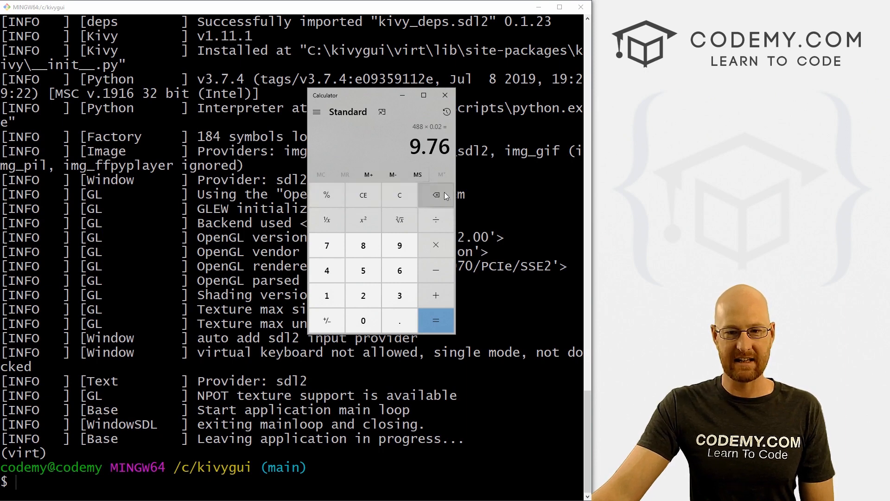
mouse_move(436, 219)
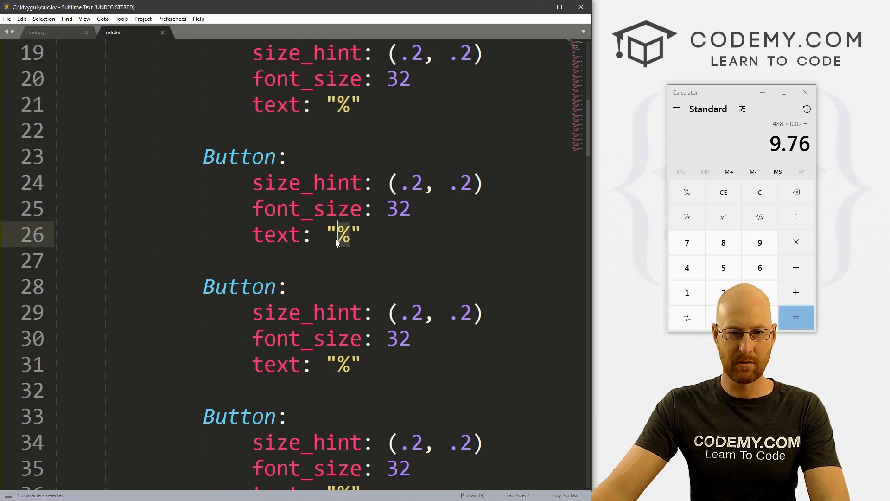
Step: Relabel the first rows' buttons CE, C, /, 7, 8, 9, X, 4, 5
text(CE)
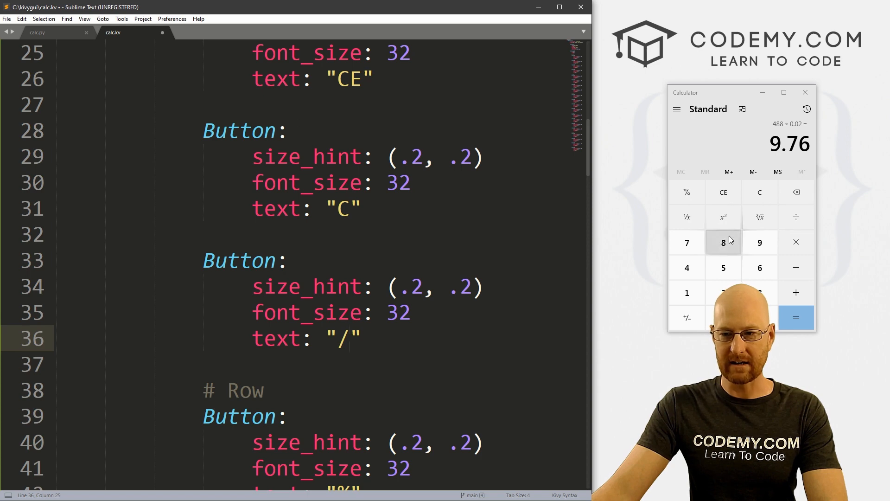
mouse_move(722, 259)
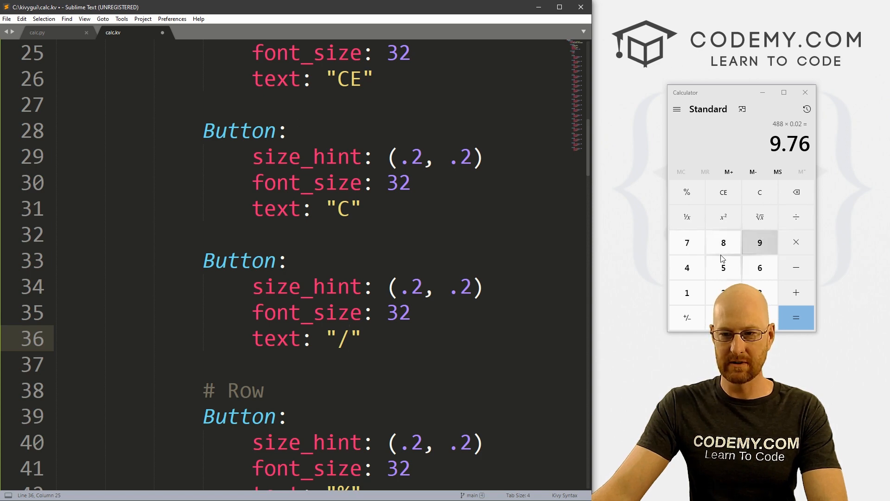
scroll(down, 3)
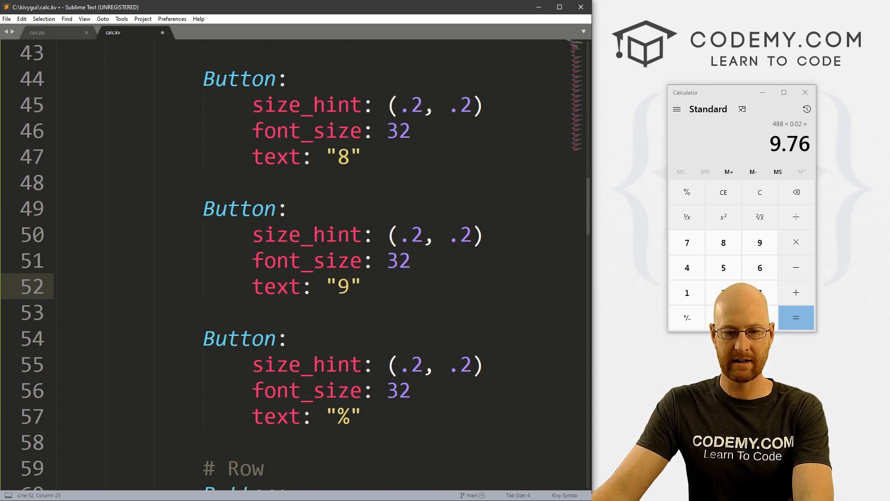
click(356, 416)
text(X)
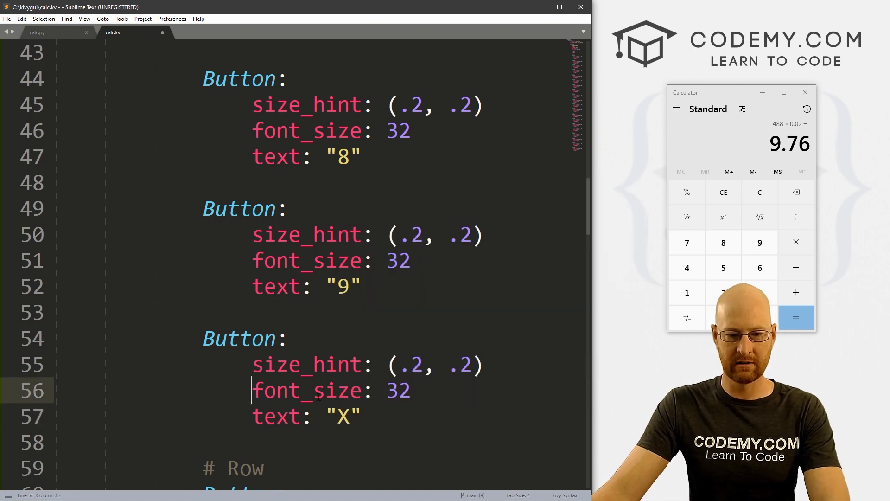
scroll(down, 3)
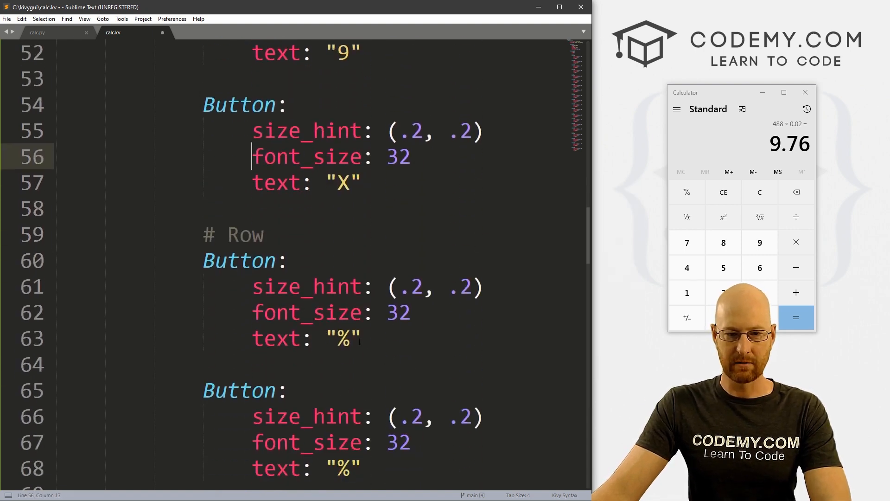
scroll(down, 3)
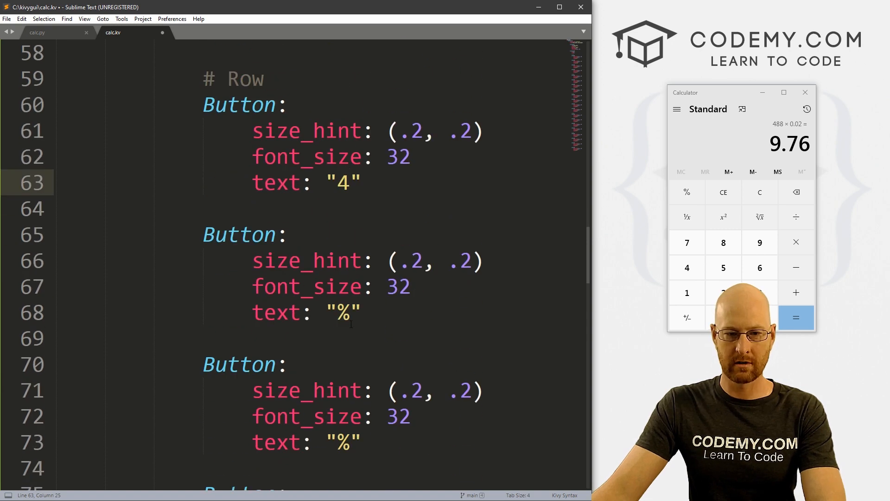
text(5)
click(296, 442)
text(6)
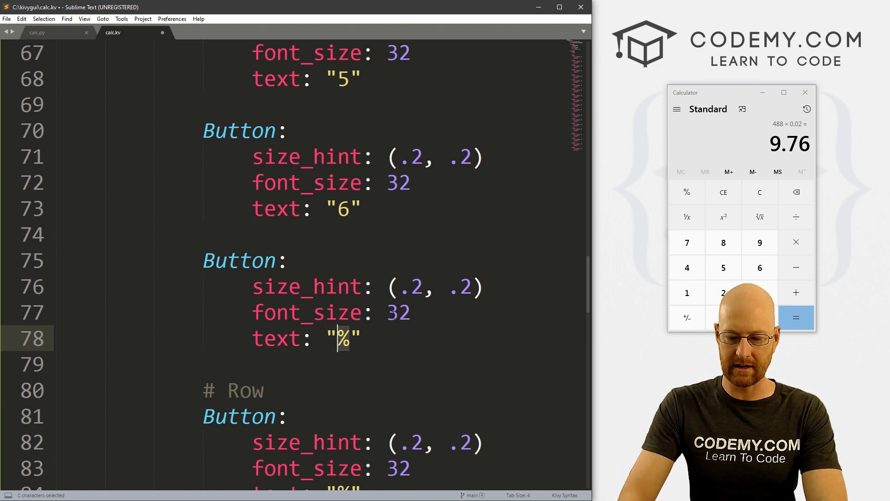
Step: Relabel the remaining buttons 6, -, 1, 2, 3, +, +/-, 0, . and =
text(-)
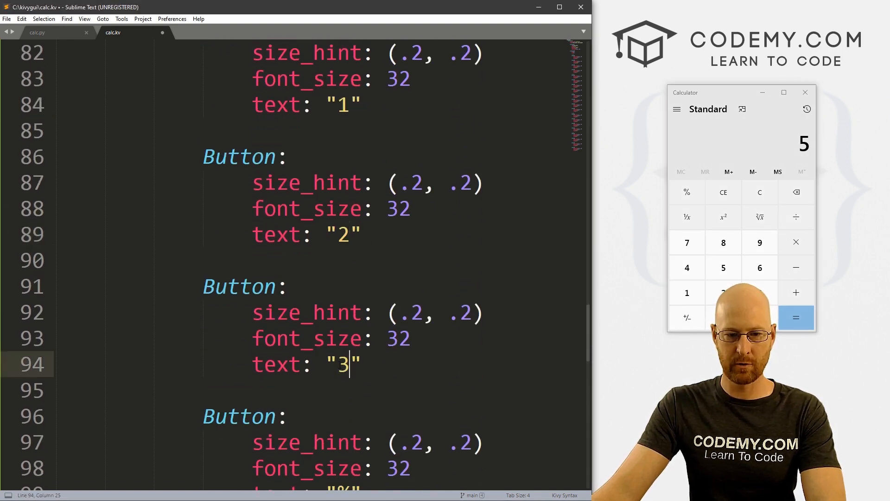
scroll(down, 3)
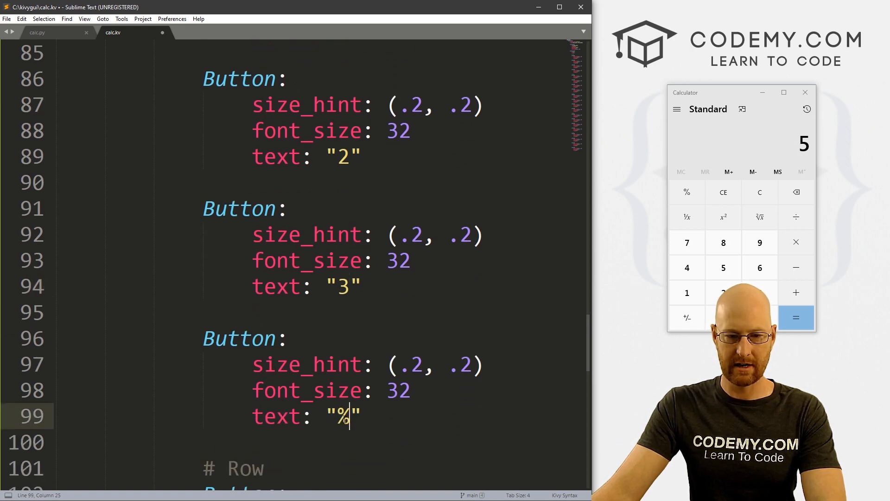
text(+)
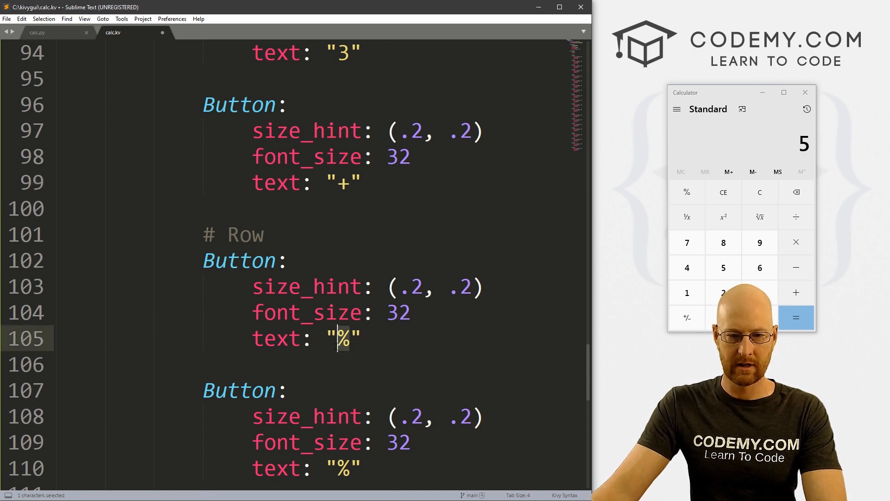
text(+/)
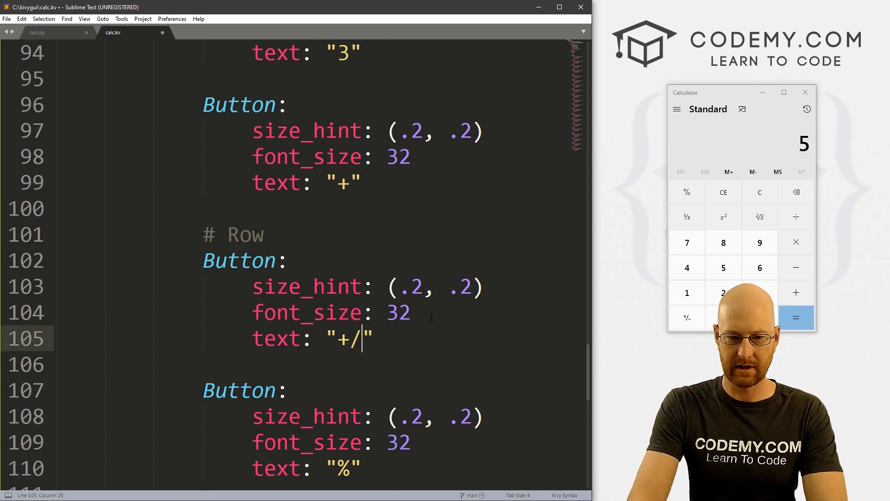
text(-)
click(310, 468)
text(0)
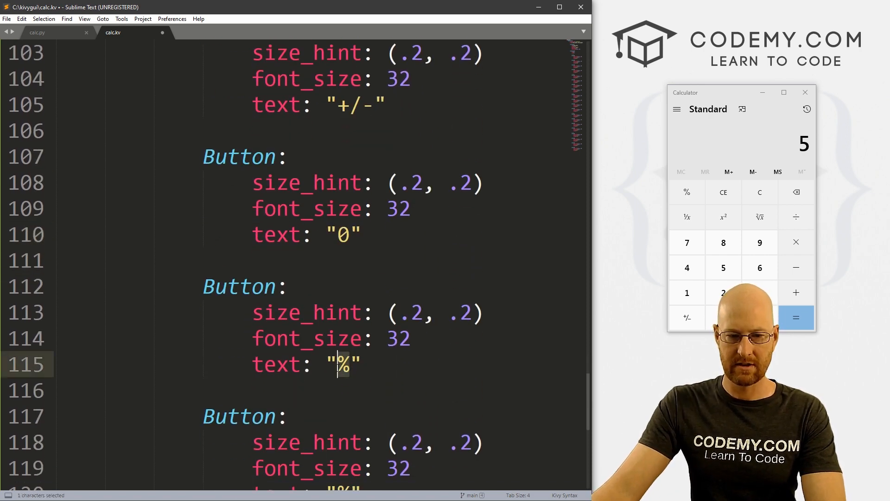
text(.)
click(296, 489)
text(=)
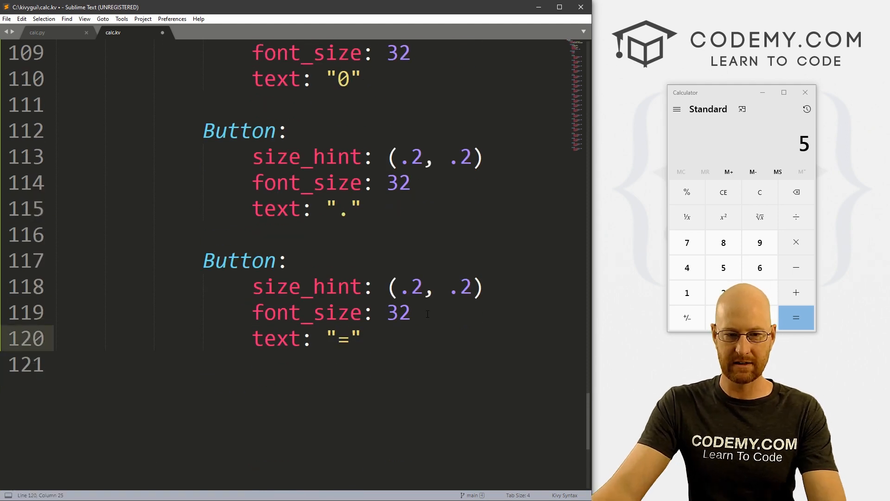
key(ctrl+s)
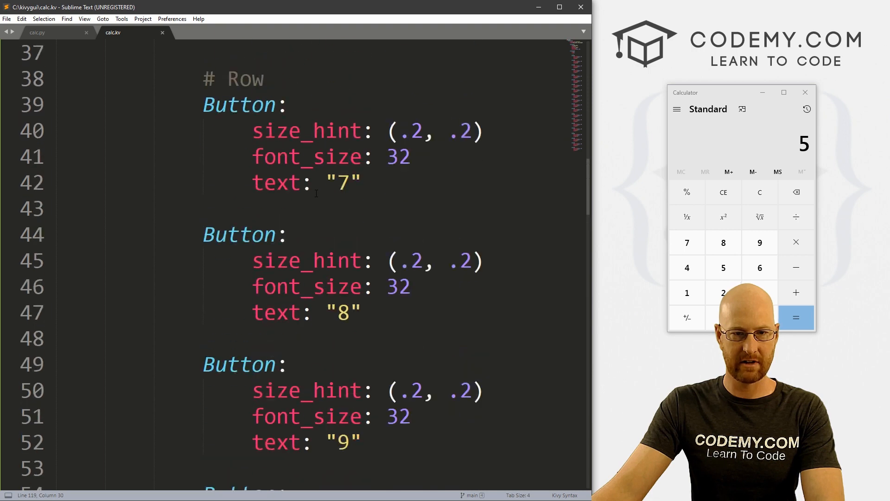
Step: Give the 7 button background_color (157/255, 157/255, 157/255, 1)
text(back)
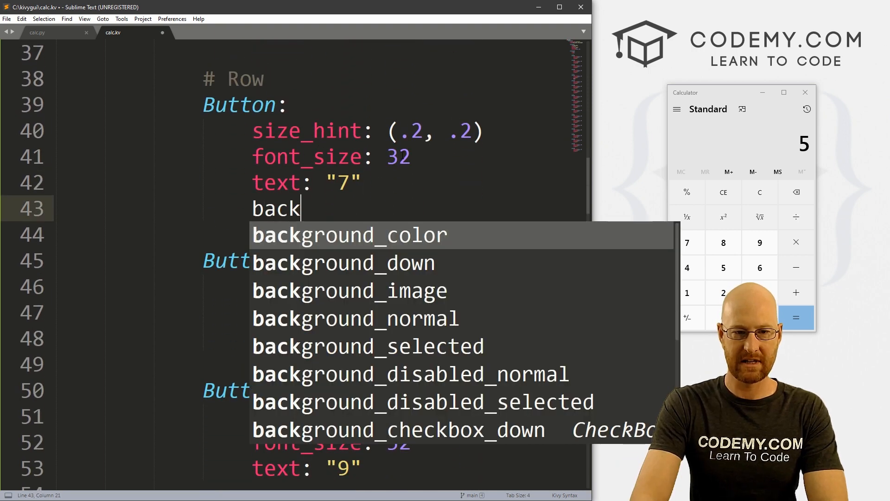
text(ground_color: ()
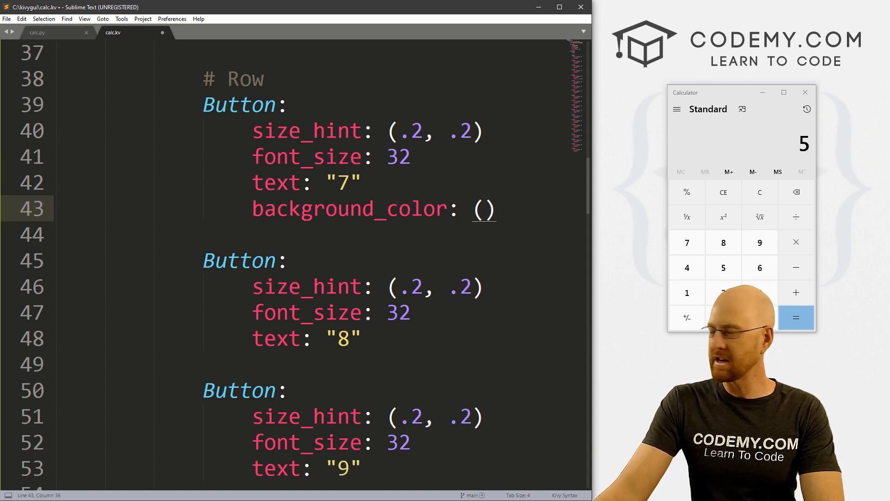
mouse_move(796, 242)
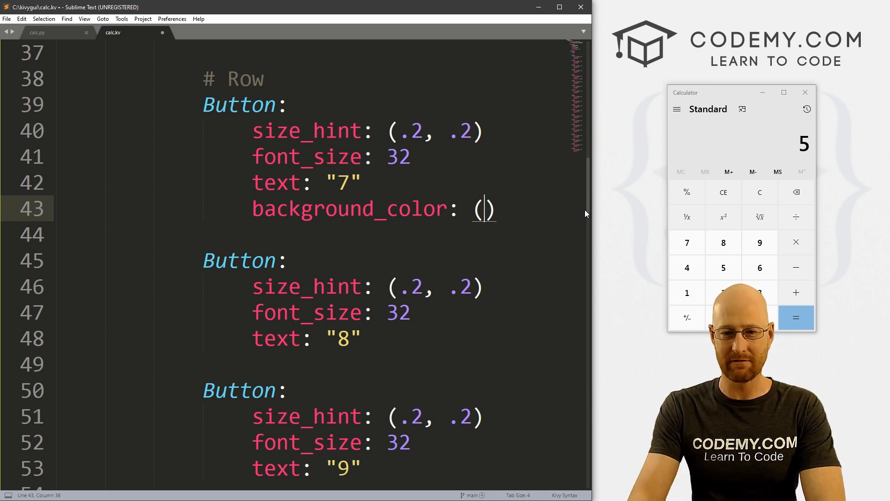
text(1)
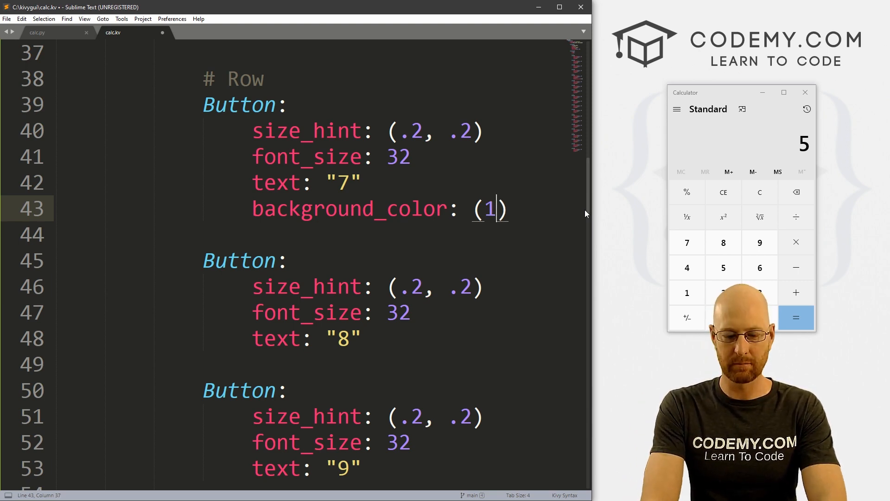
text(57/)
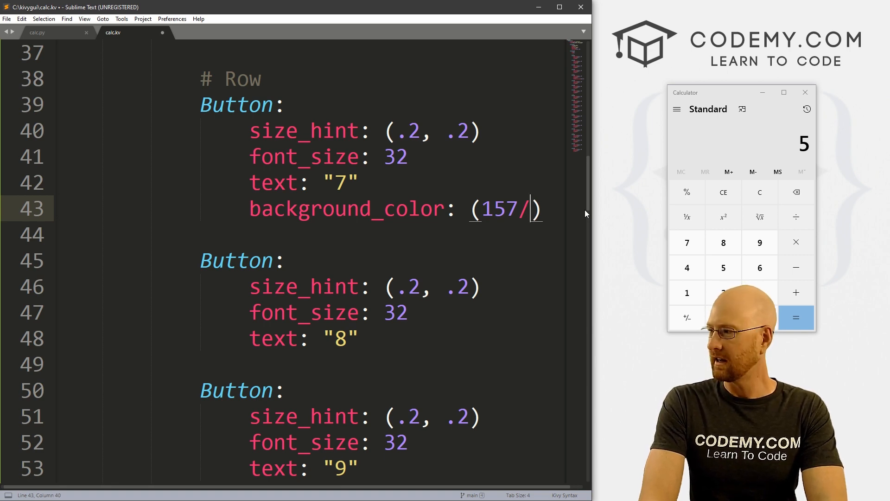
text(255)
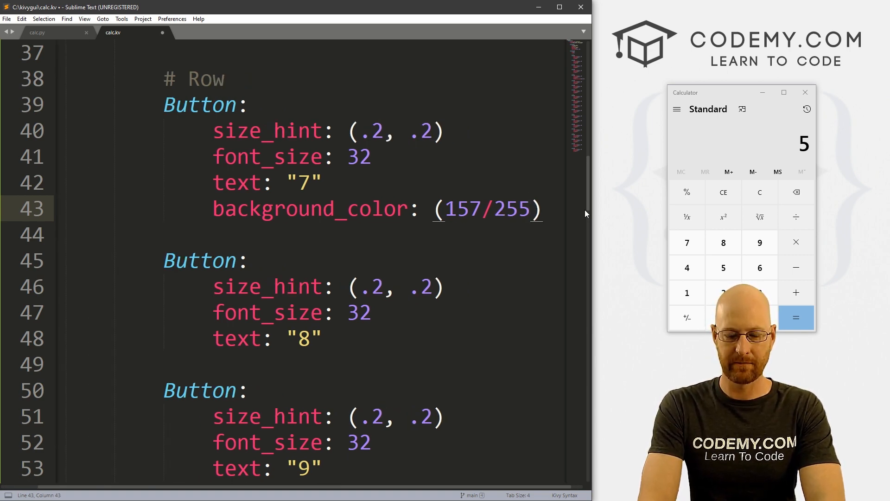
text(, 157)
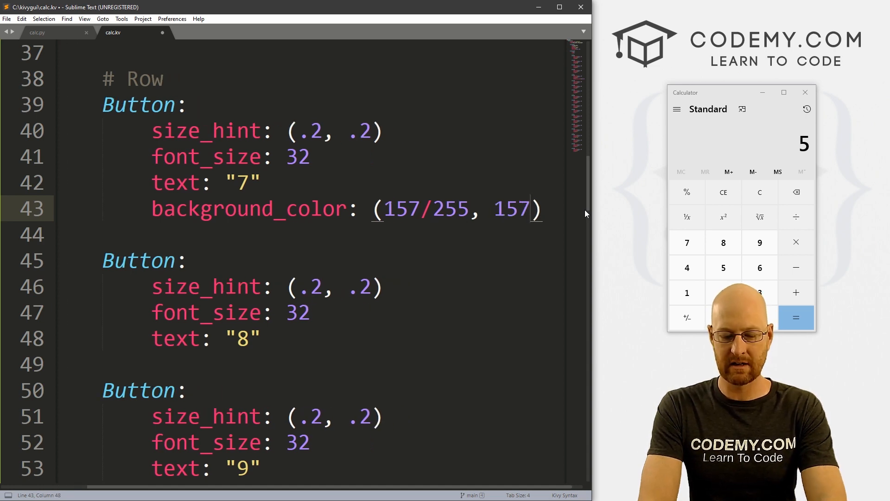
text(/255, 157/255)
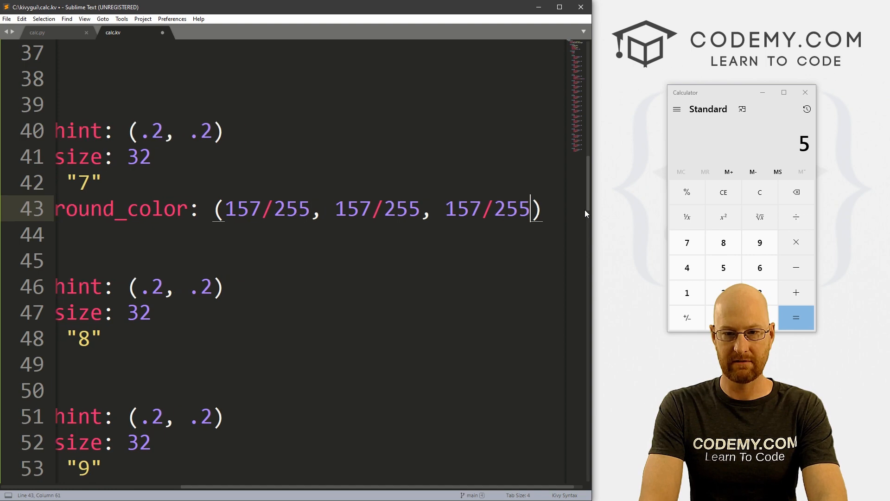
text(, 1)
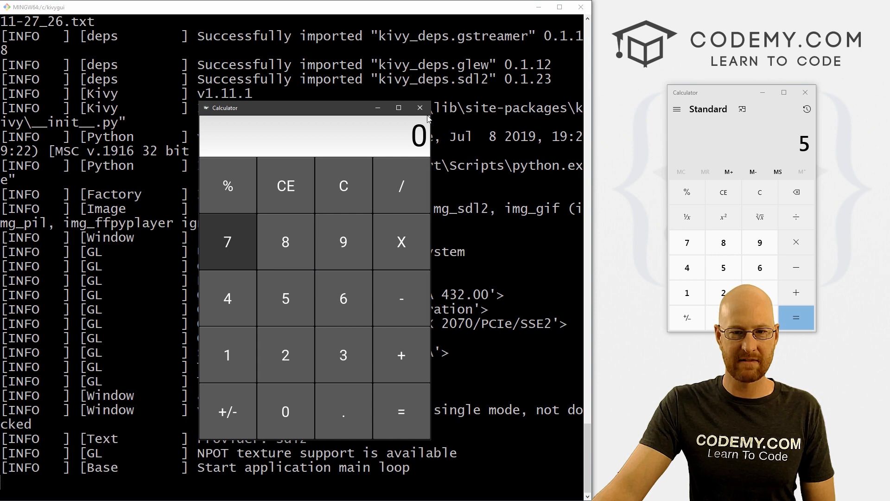
Step: Close the Kivy calculator window after checking the gray 7 button
click(420, 108)
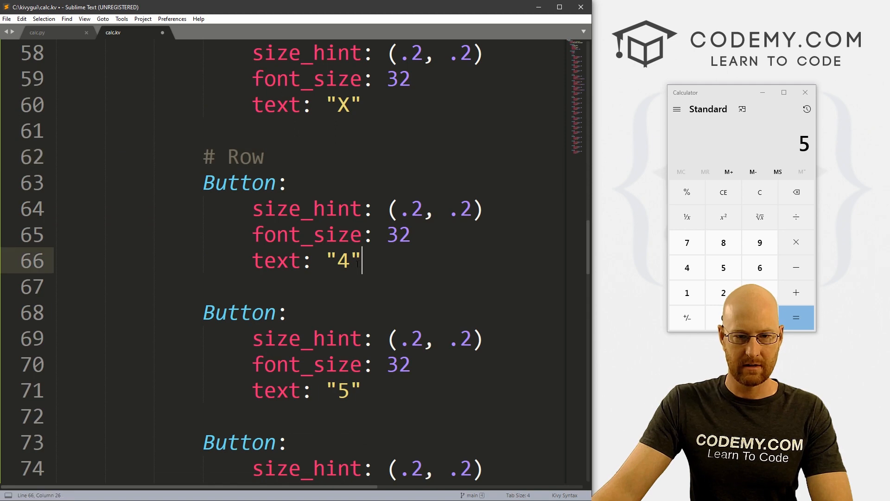
Step: Add background_color: (157/255, 157/255, 157/255, 1) under the 4, 5, 1, 2, 3, +/-, 0 and . buttons
text(background_color: (157/255)
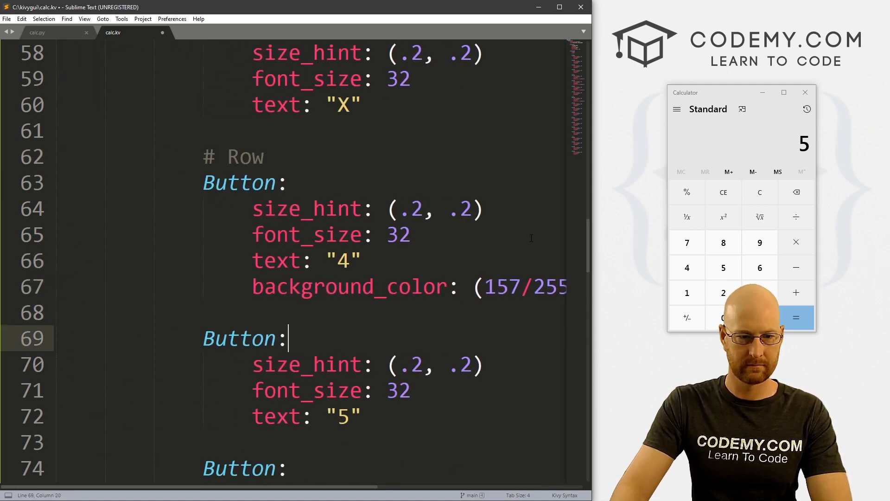
text(background_color: (157/255)
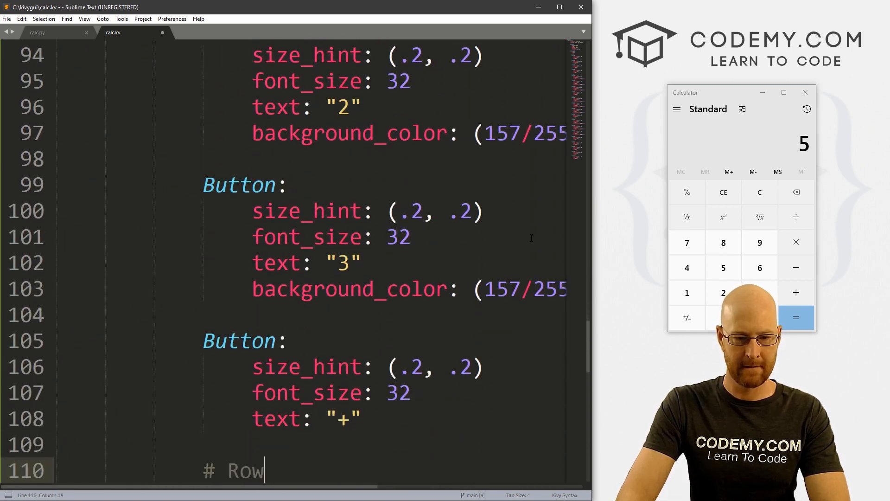
scroll(down, 3)
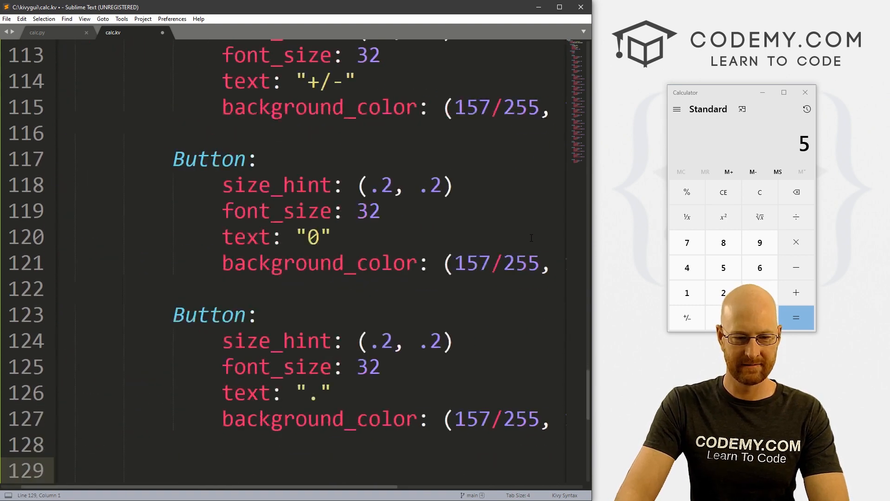
scroll(down, 3)
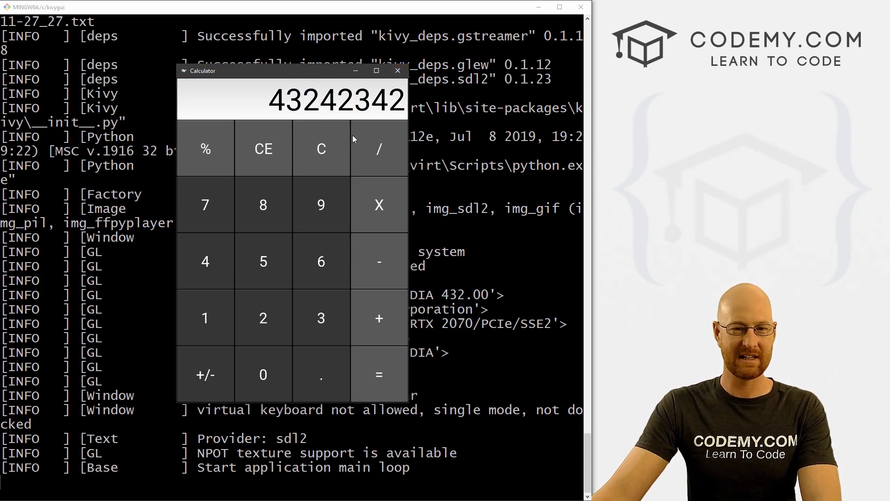
Step: Close the running calculator showing 43242342 with gray number buttons
click(397, 71)
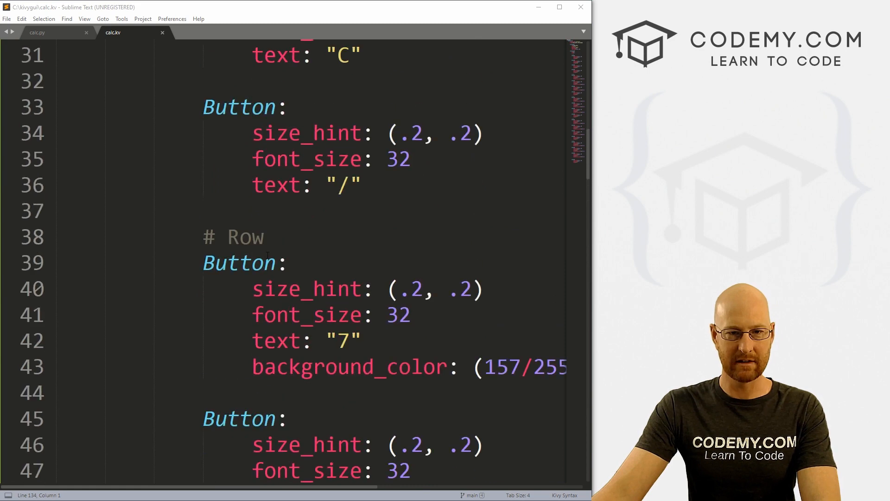
Step: Give the C button id: clear and on_press: root.clear() in calc.kv
text(id:)
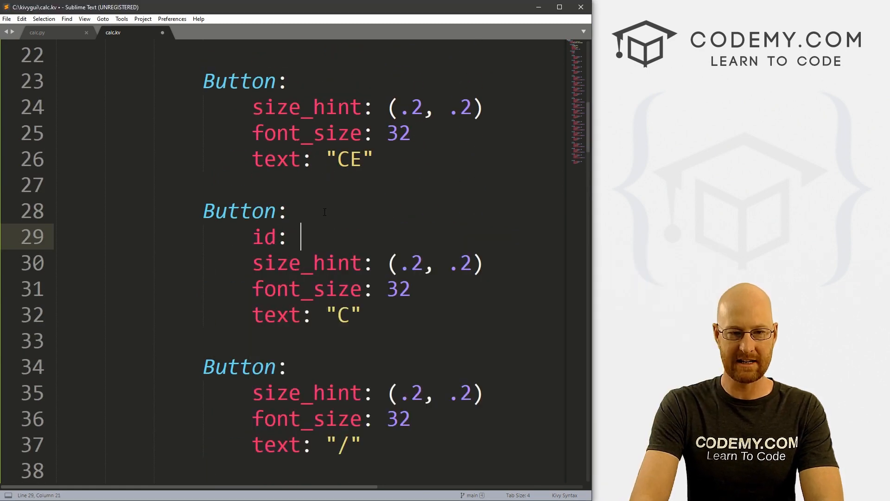
text(clear)
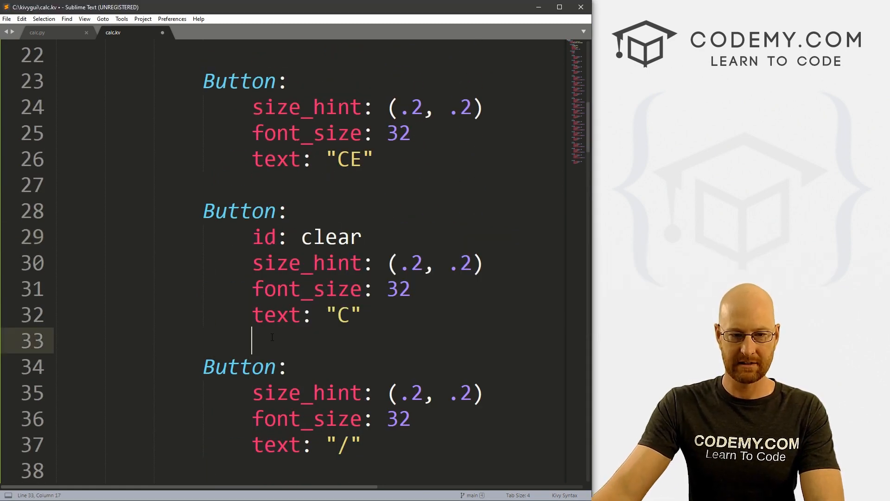
text(on_press)
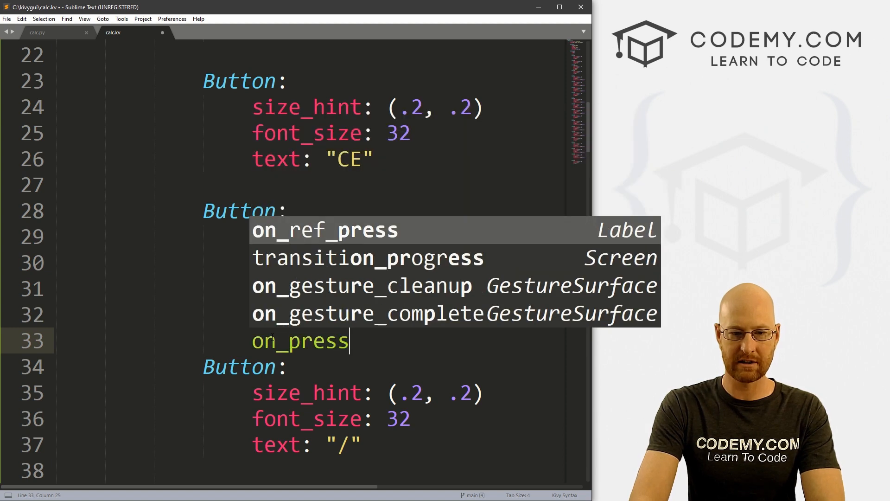
text(root.clear()
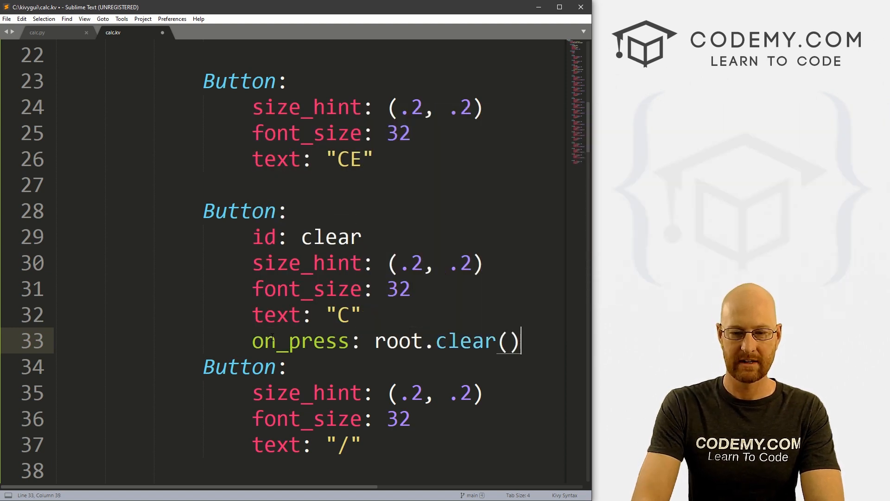
double_click(460, 340)
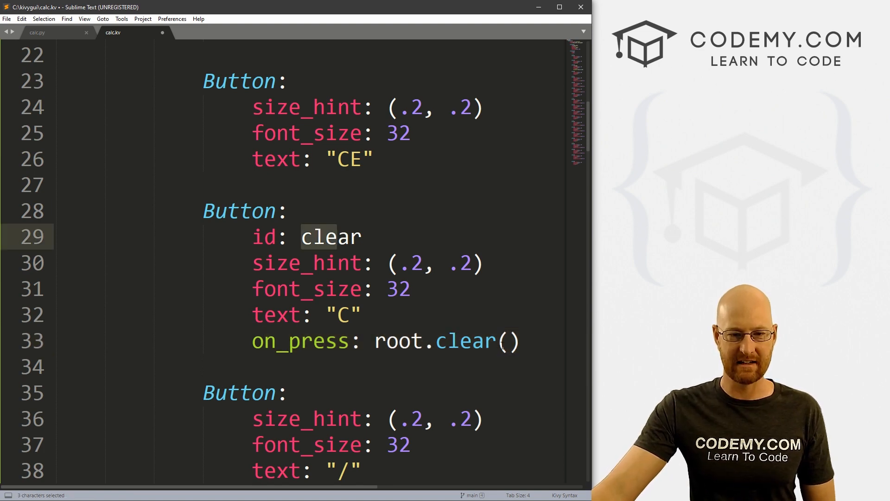
click(508, 340)
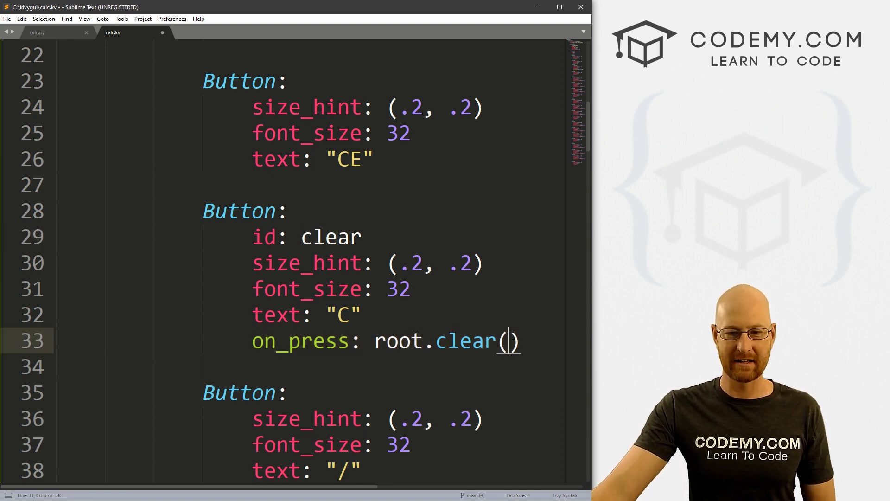
Step: Save calc.kv and switch over to calc.py
key(ctrl+s)
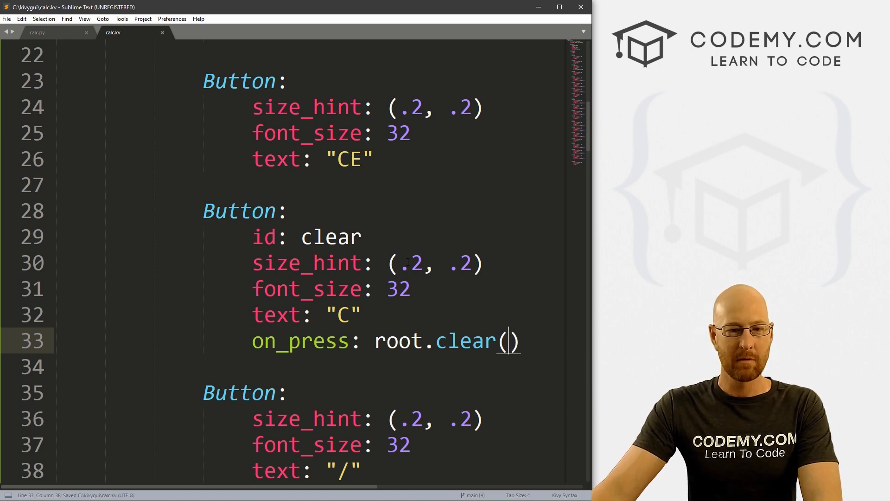
click(37, 32)
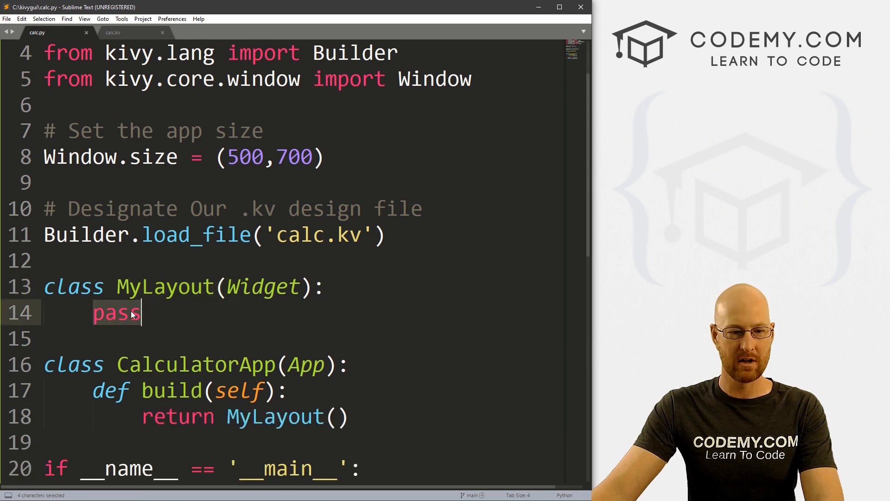
Step: Write def clear(self): setting self.ids.calc_input.text = '' in MyLayout
text(def clear():)
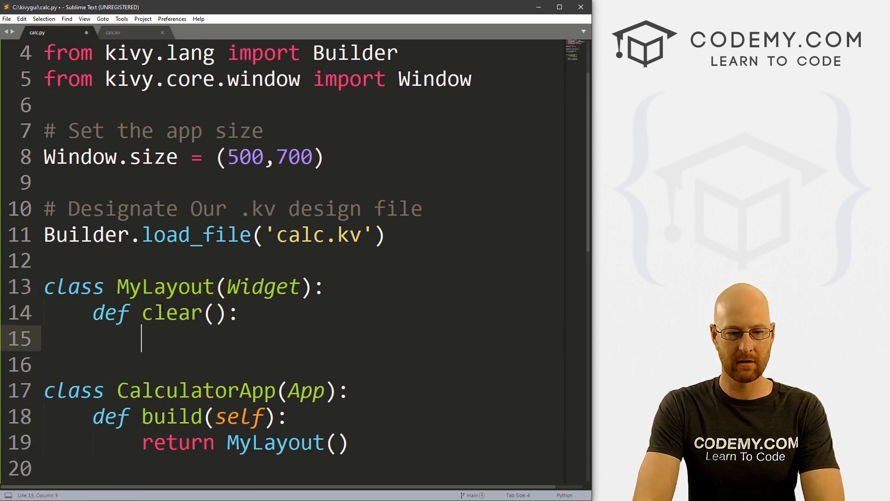
text(self)
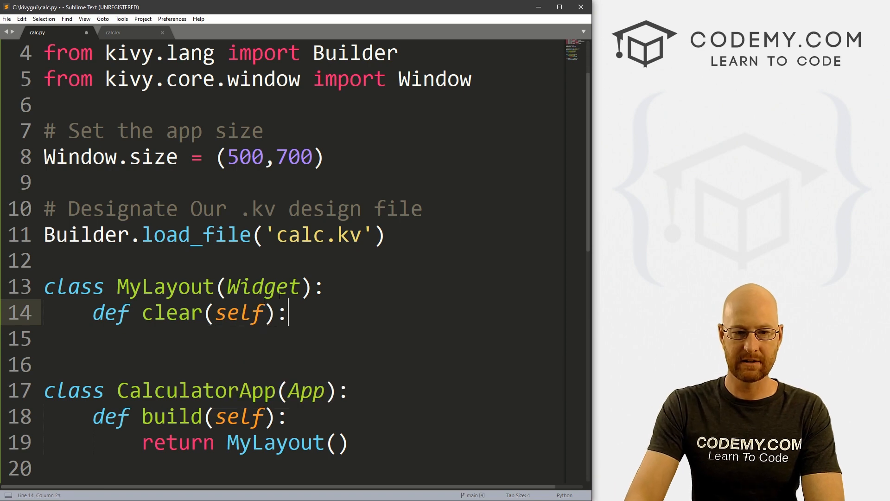
key(enter)
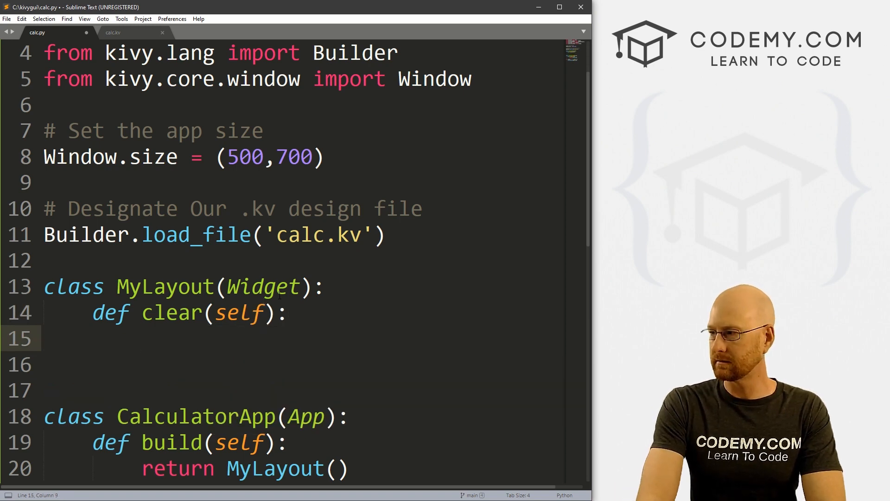
text(self.)
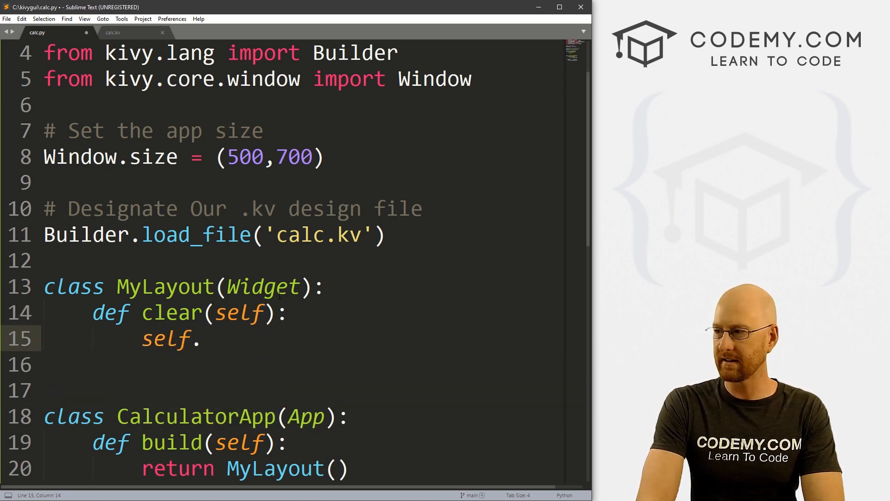
text(ids.)
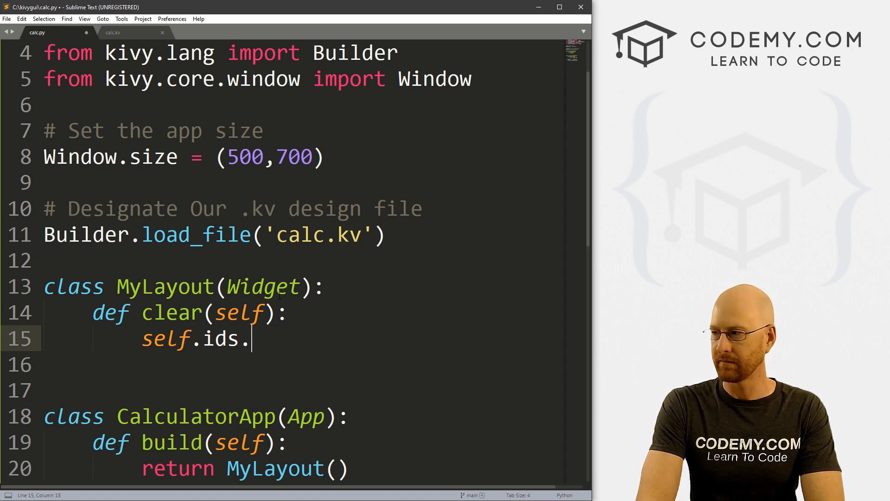
text(calc_)
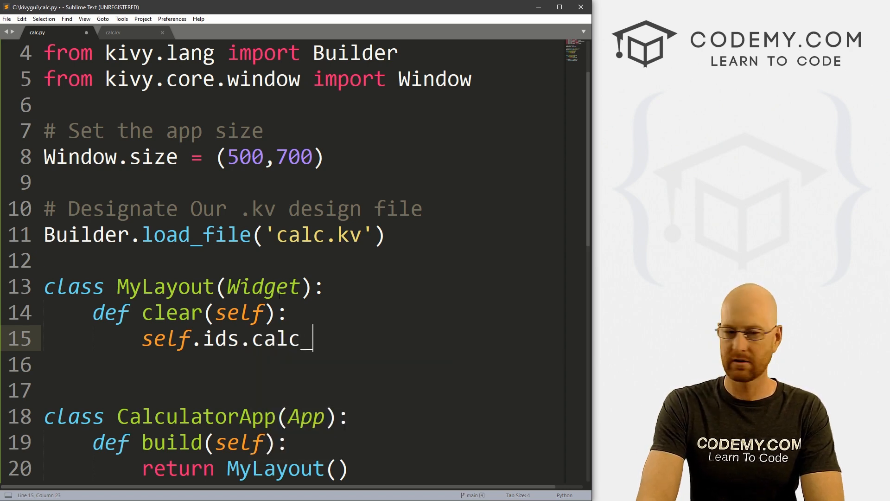
text(input.text = ')
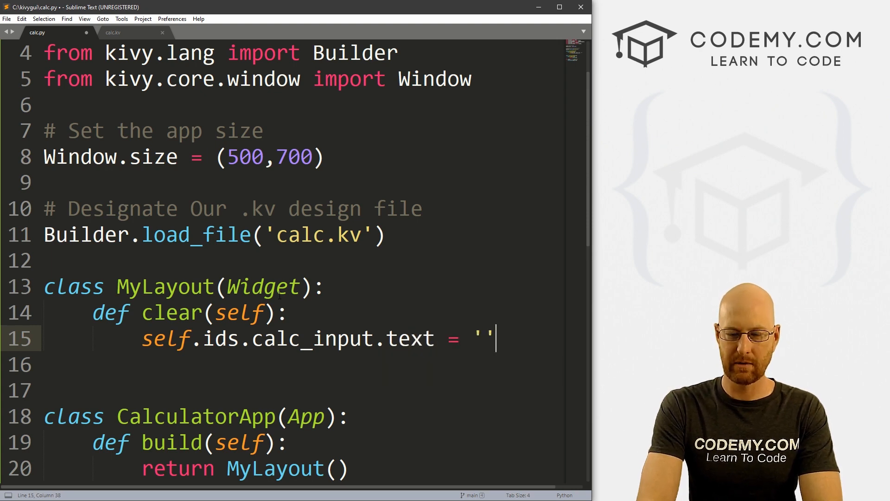
double_click(352, 339)
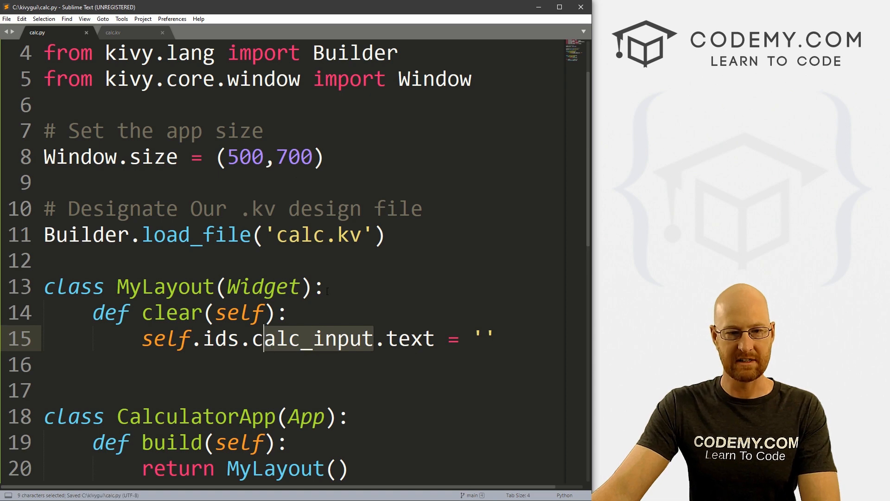
Step: Check the calc_input id in calc.kv matches, then save
click(128, 33)
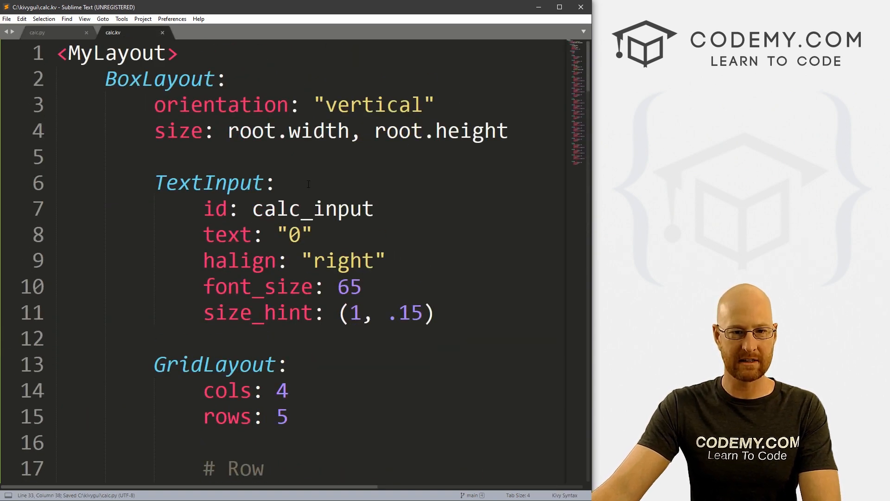
double_click(312, 209)
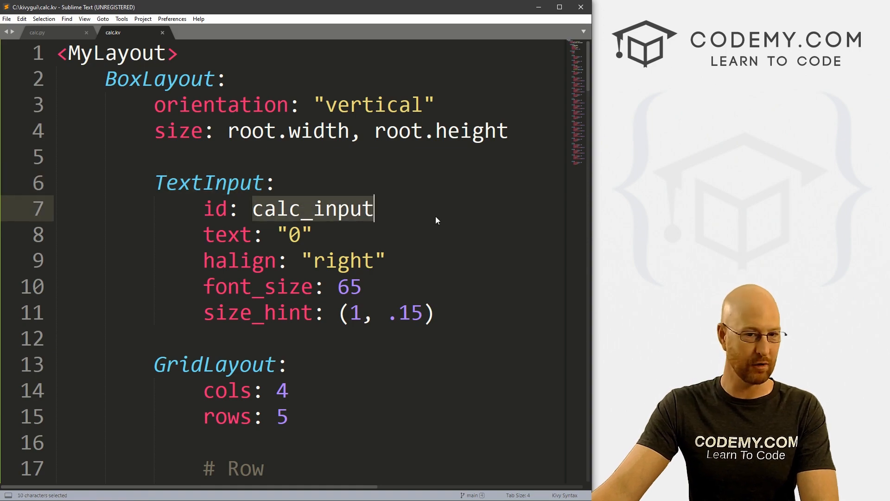
key(ctrl+s)
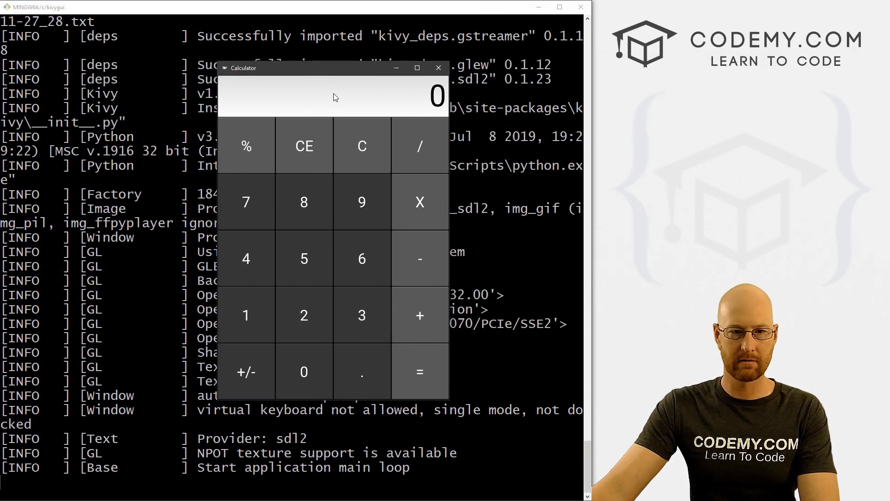
Step: Test that C blanks the display, close the app, and make clear() set the text to '0'
click(246, 258)
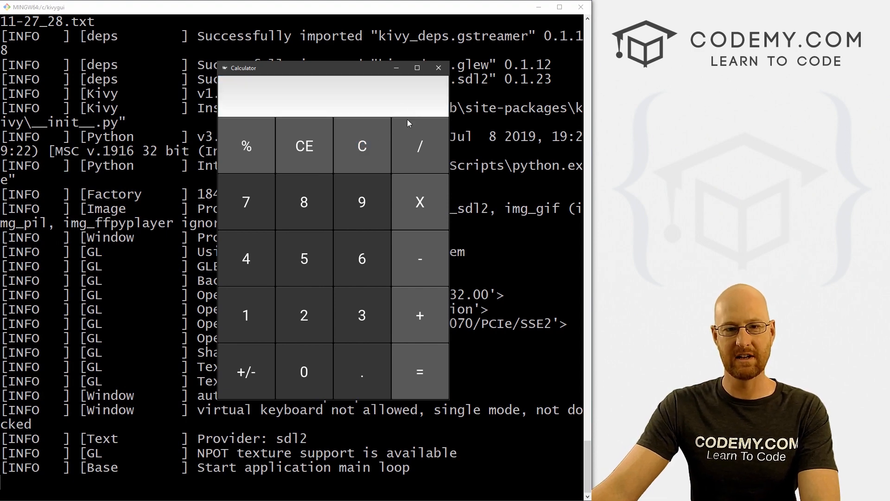
click(439, 68)
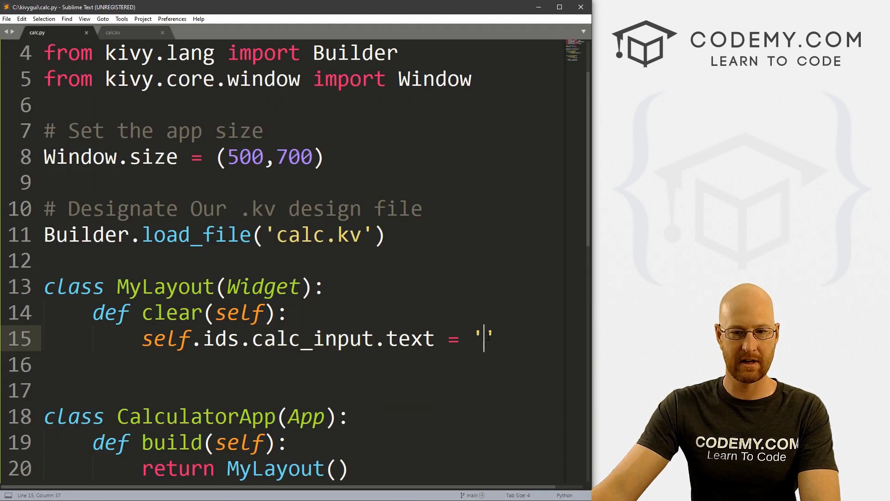
text(0)
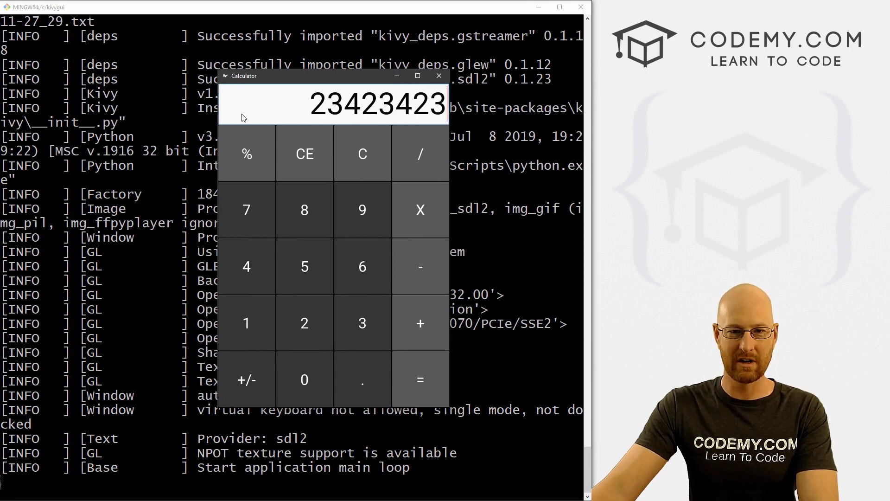
Step: Press C to reset the entered 23423423 on the display to 0
click(363, 154)
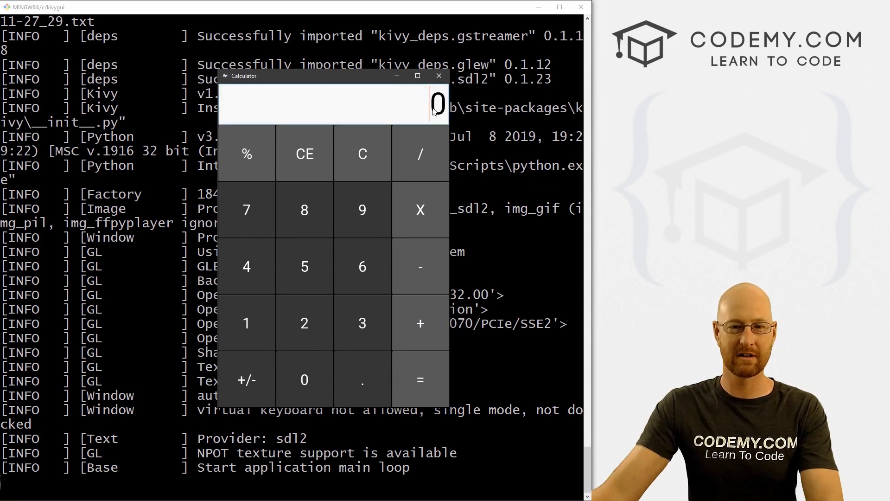